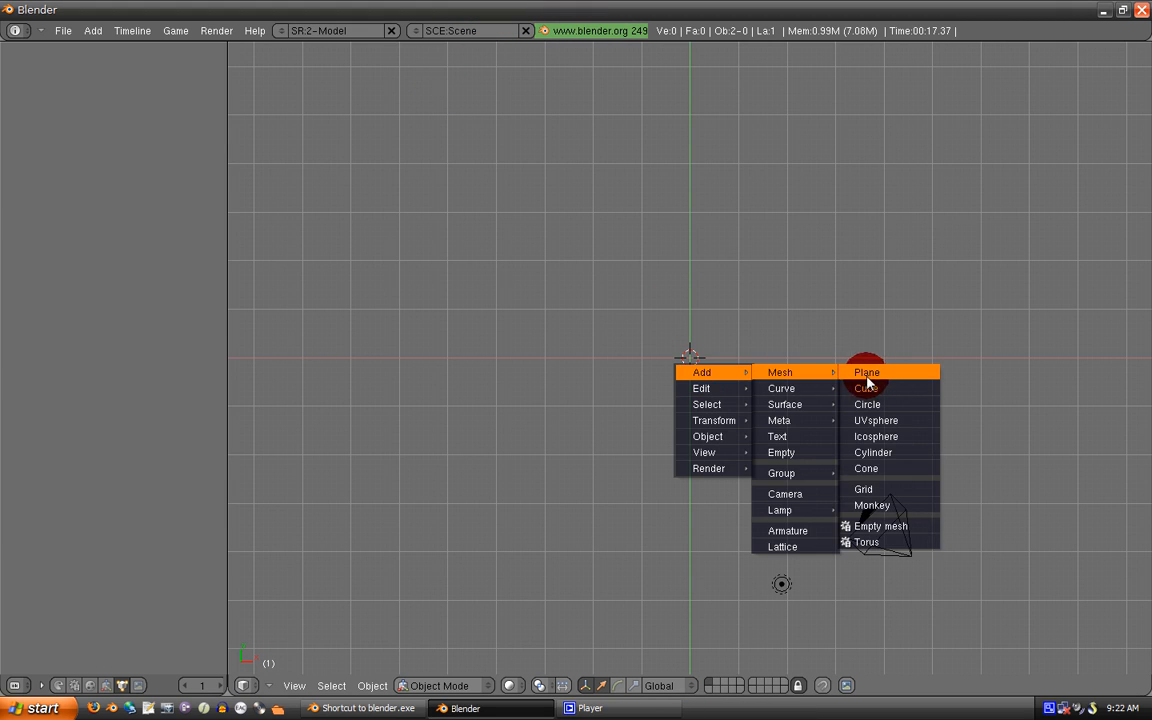
Add a plane mesh and bring up its particle system settings
left_click(866, 372)
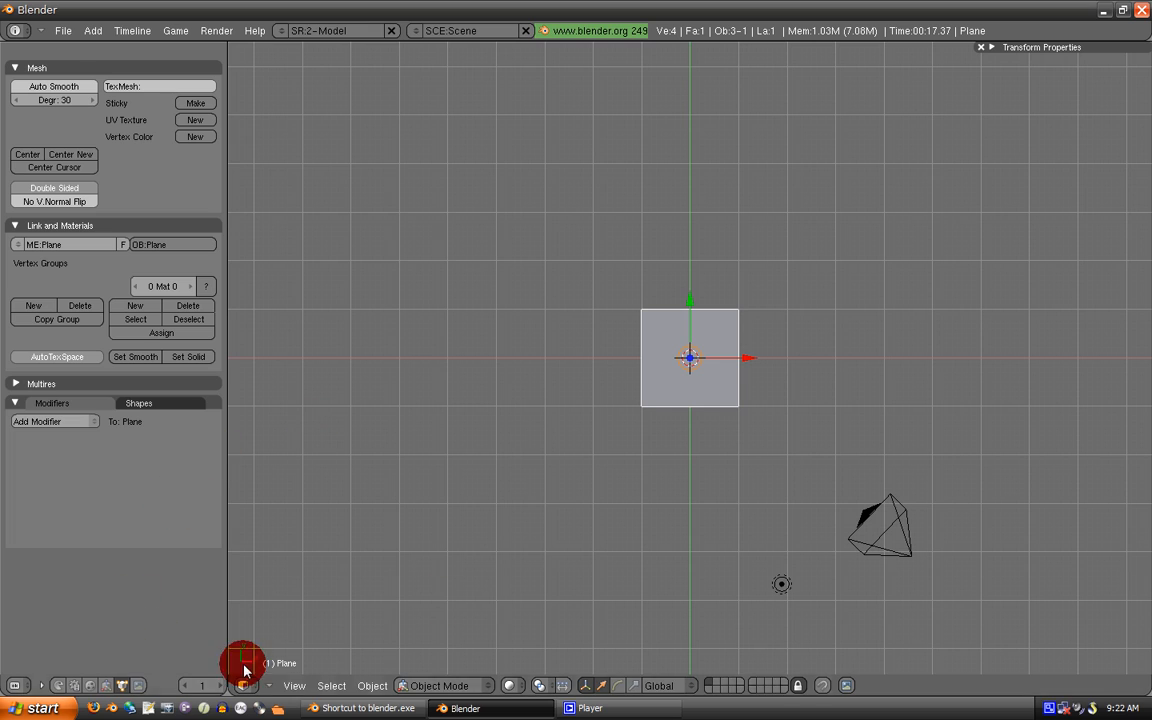
left_click(108, 684)
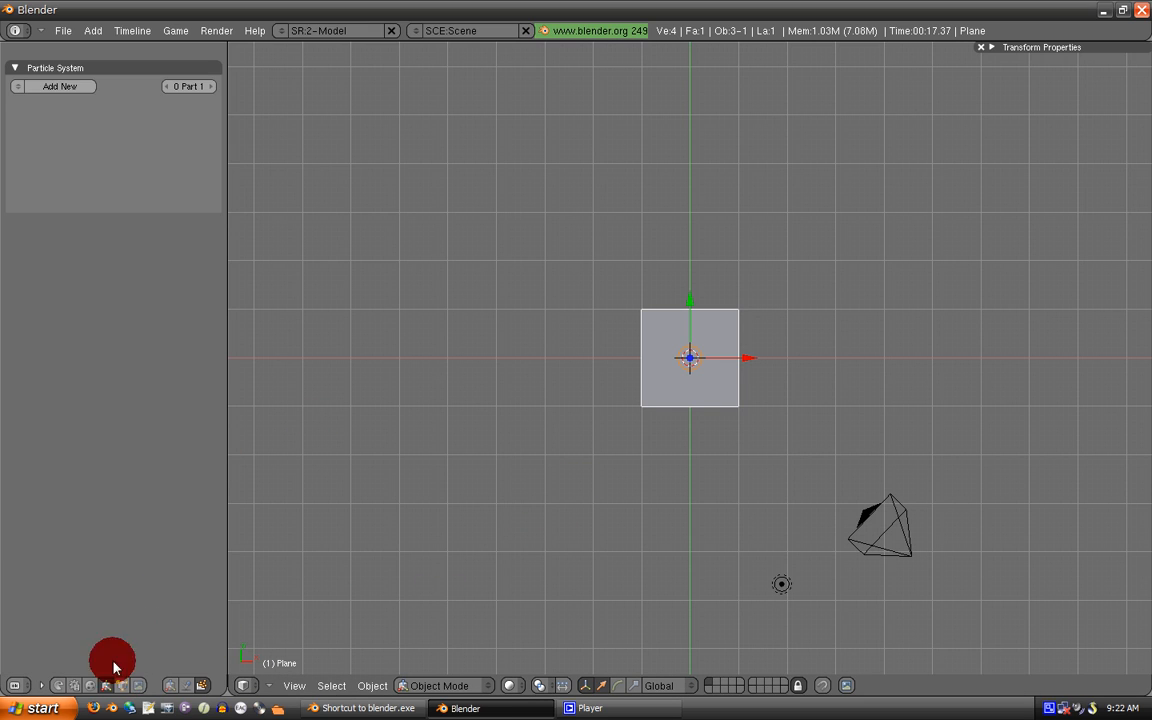
Create the Smoke particle system with End 200, Life 75, Normal 0.500 and Brownian 15
left_click(60, 86)
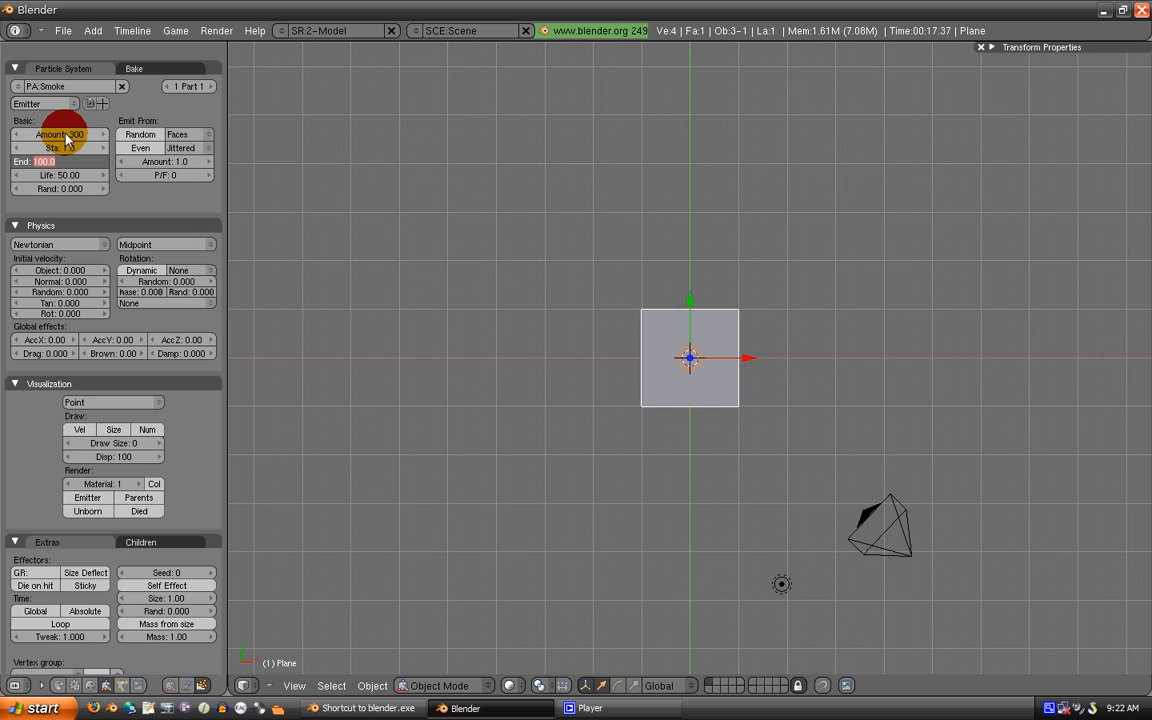
left_click(60, 160)
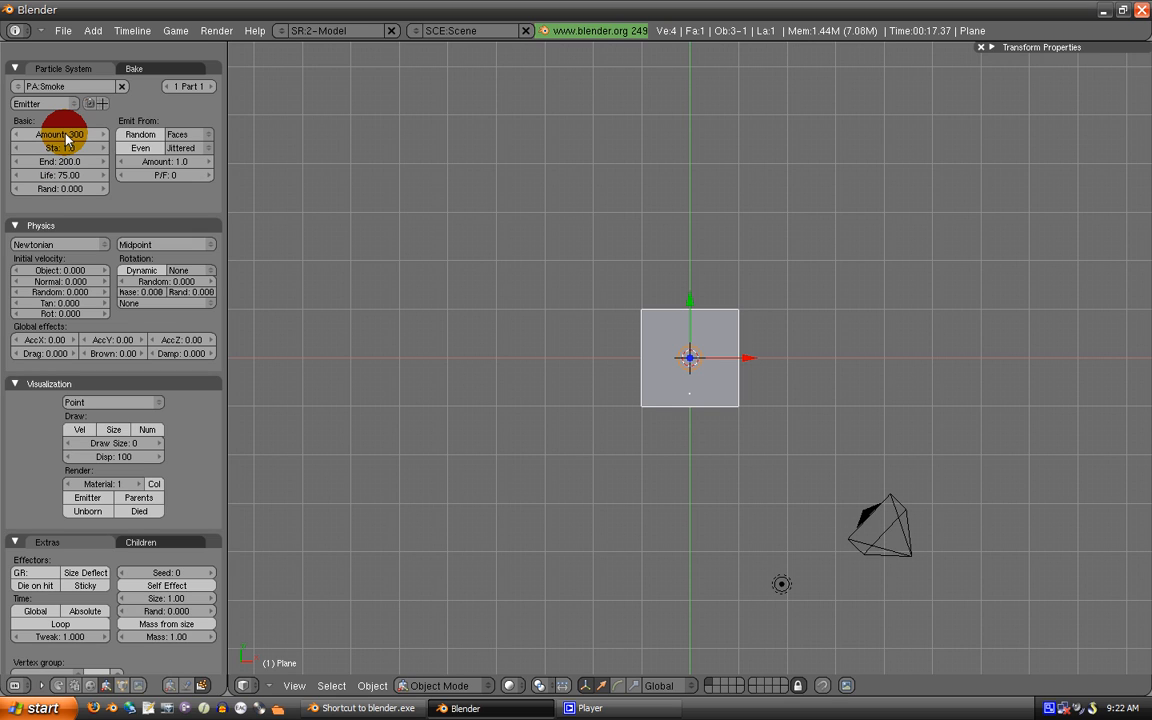
left_click(132, 68)
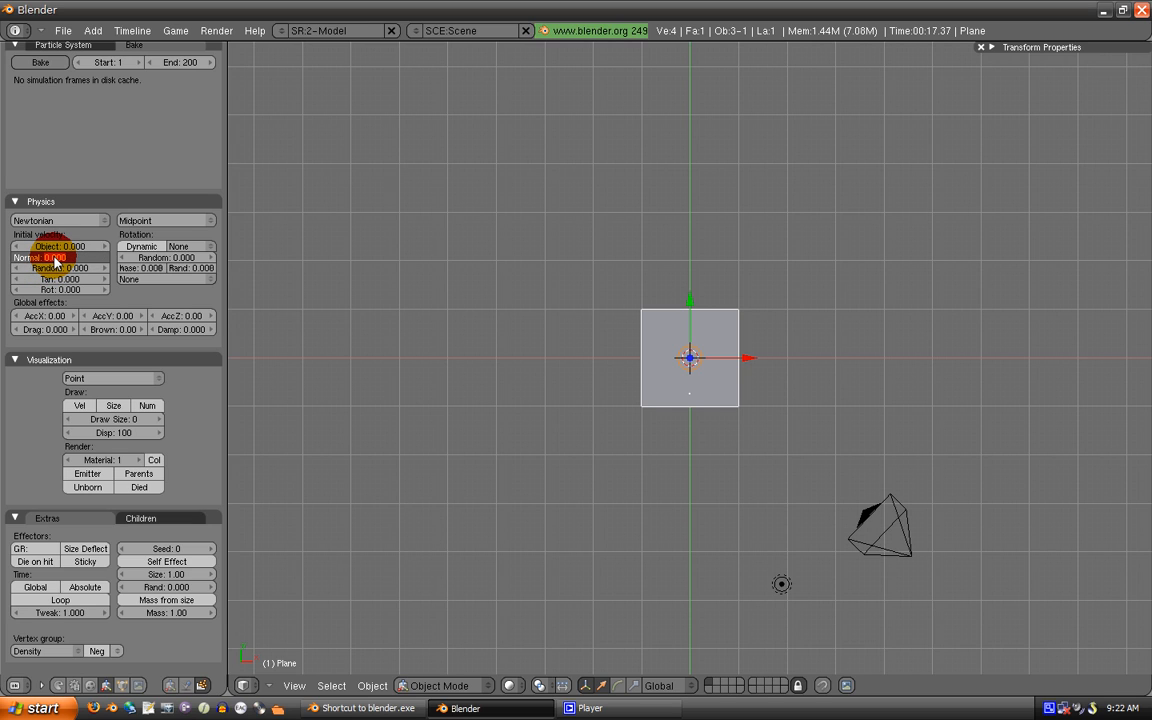
left_click(60, 256)
type("0.500")
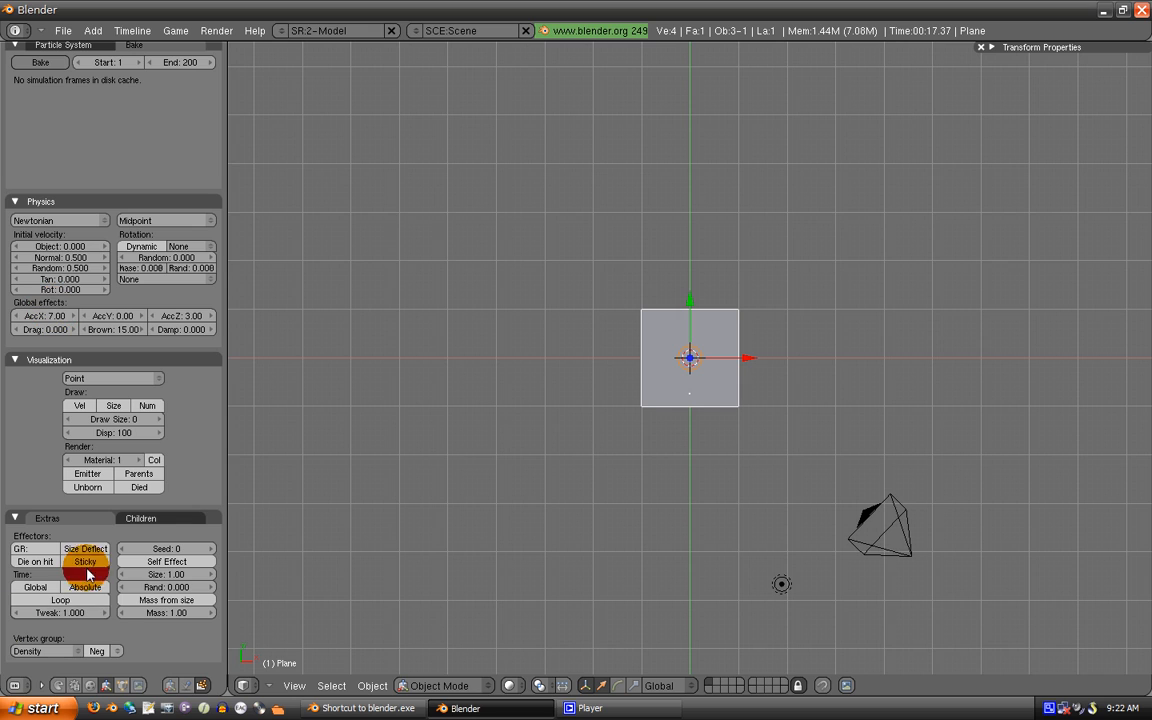
mouse_move(120, 362)
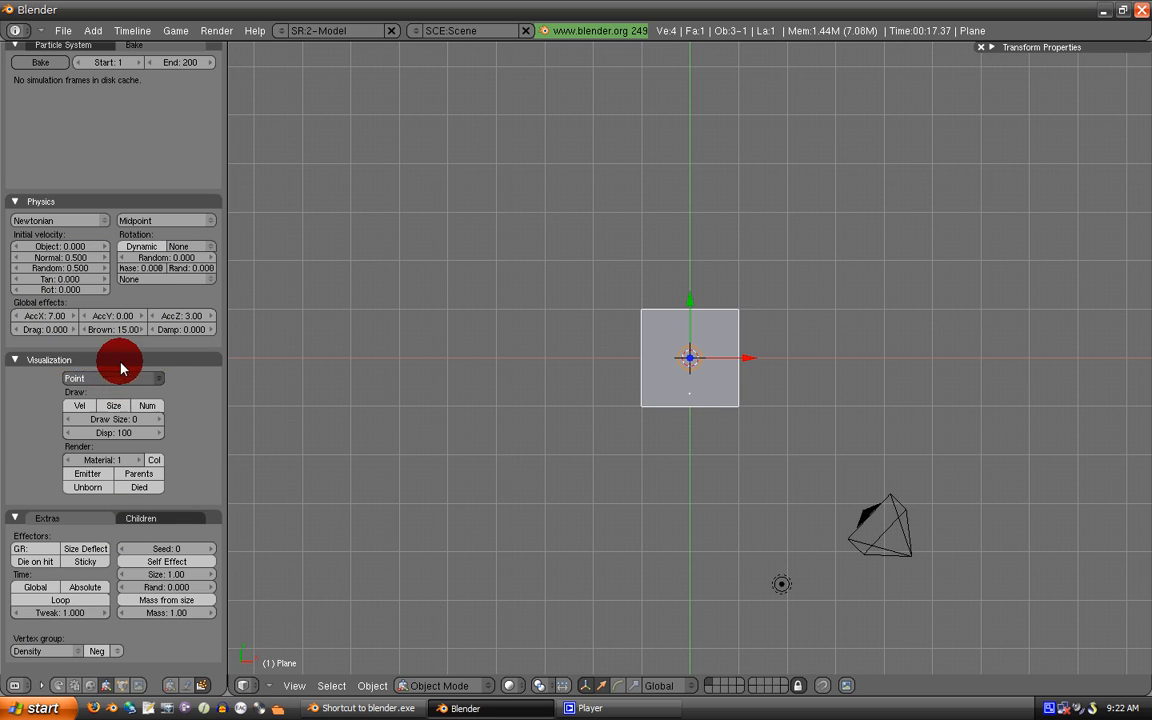
Draw the particles as billboards with UVs mapped by Time Index (X>Y)
left_click(110, 376)
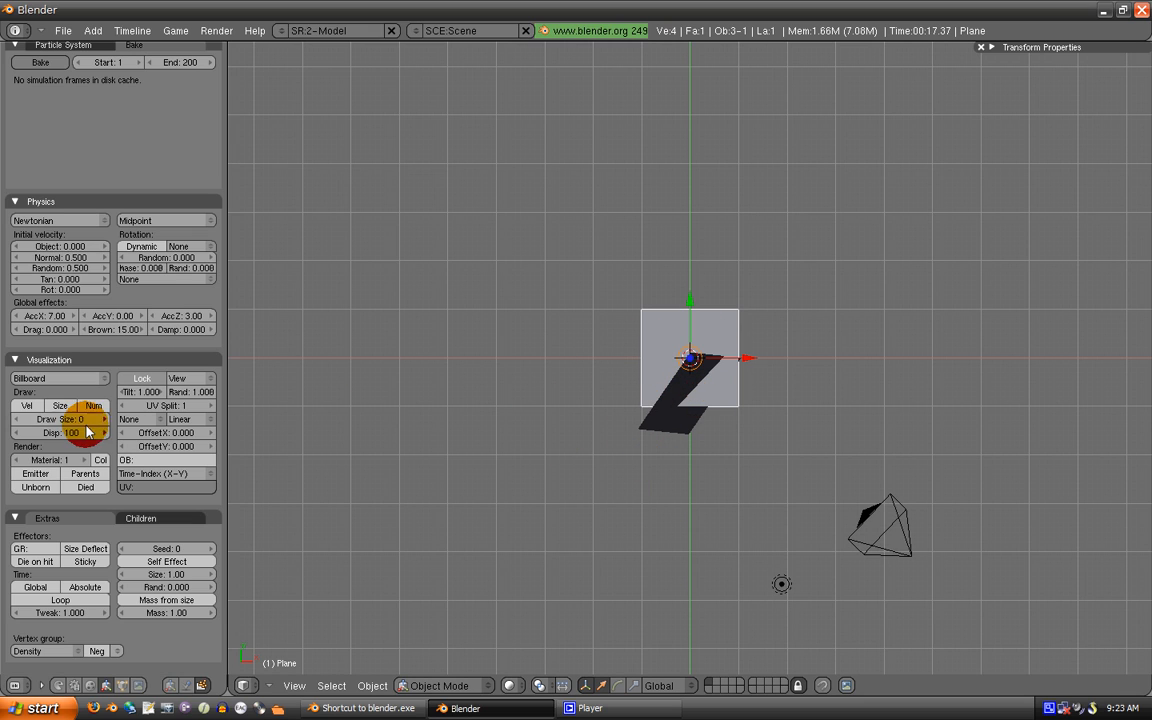
left_click(164, 420)
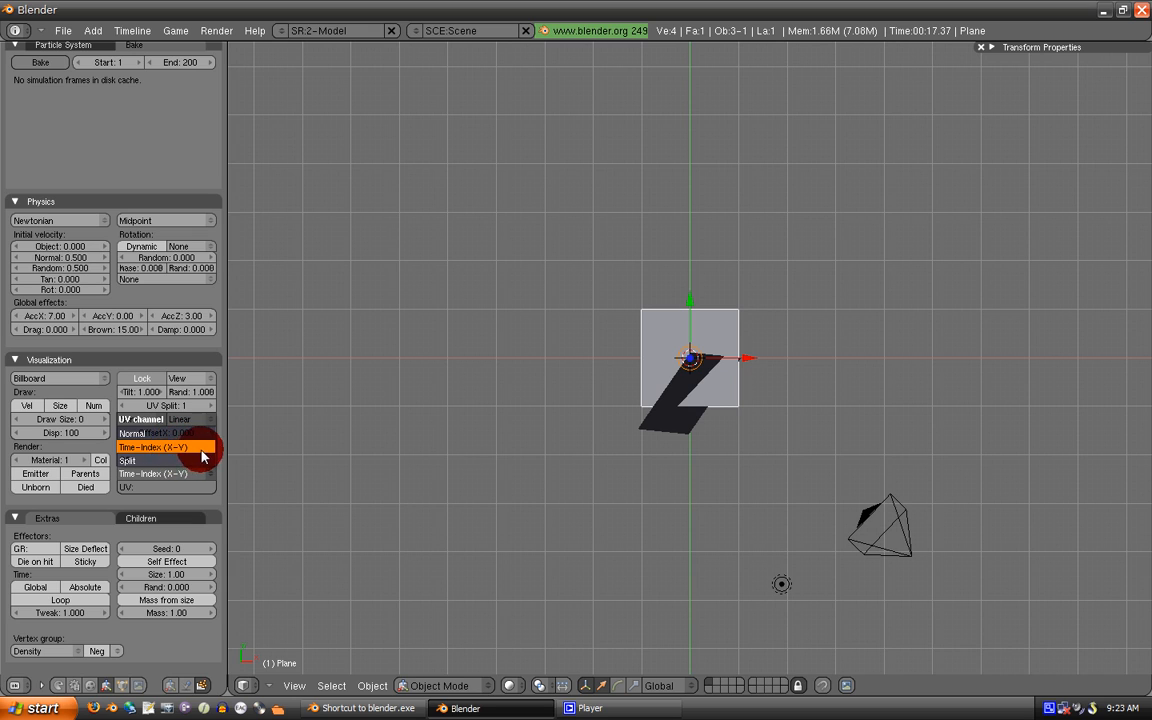
left_click(164, 432)
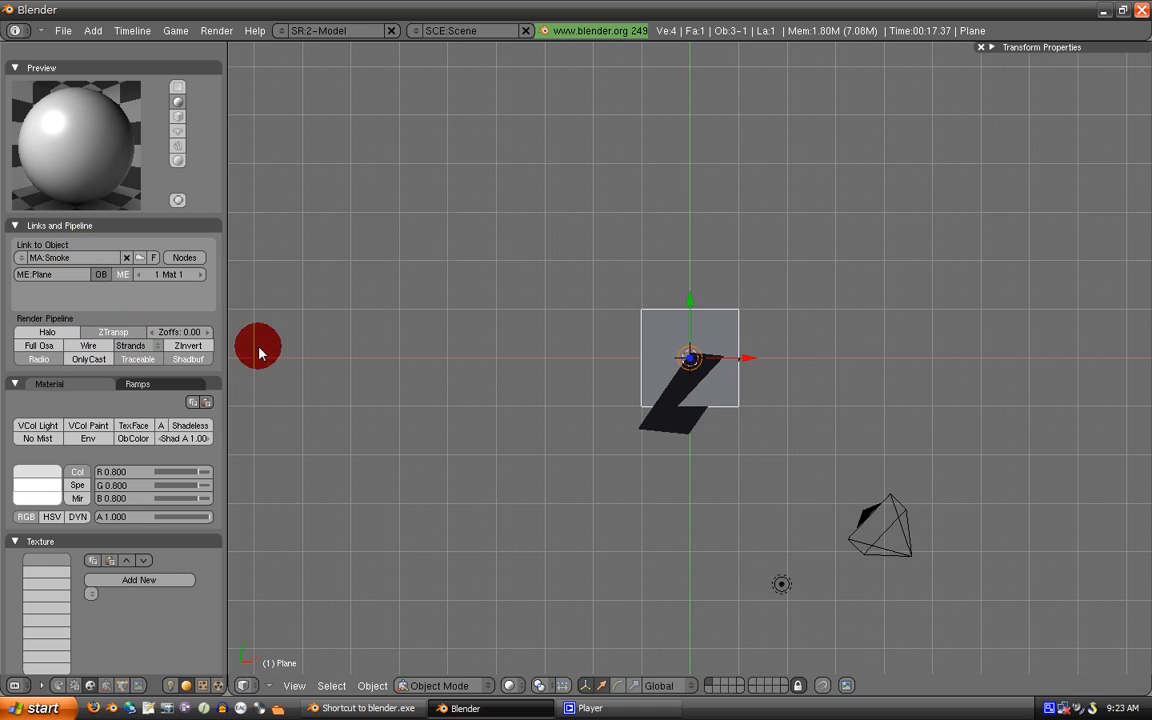
Enable TexFace and adjust shadow options on the Smoke material, moving on to textures
left_click(188, 424)
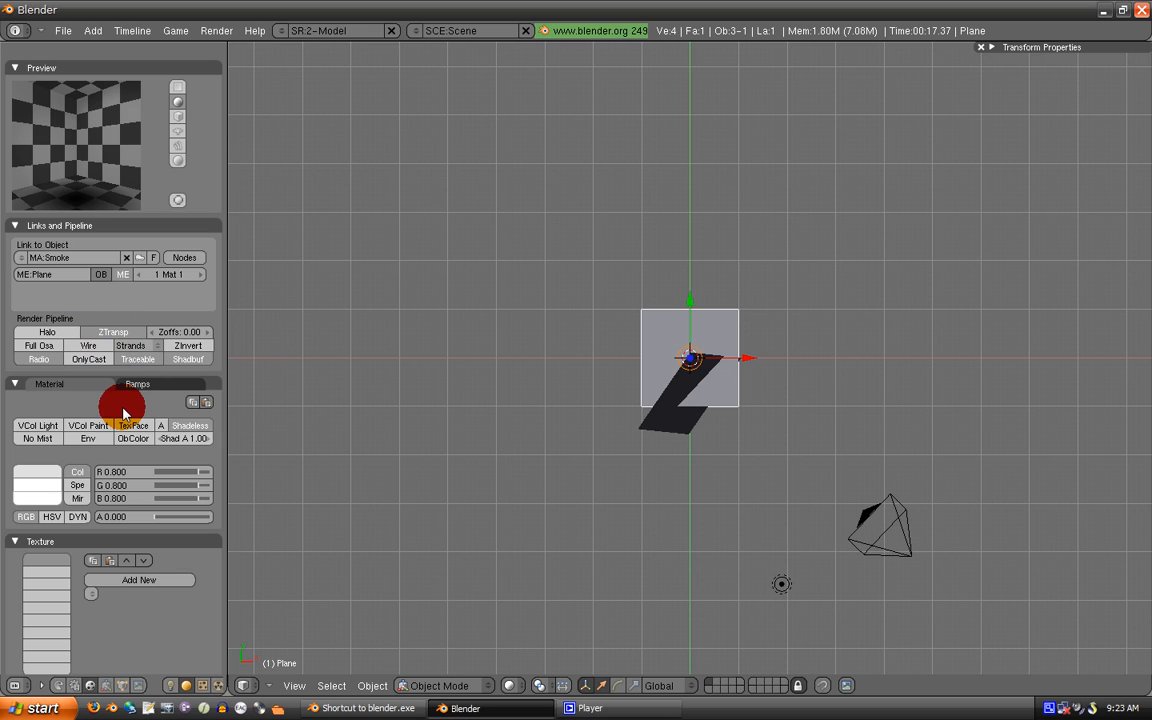
left_click(138, 360)
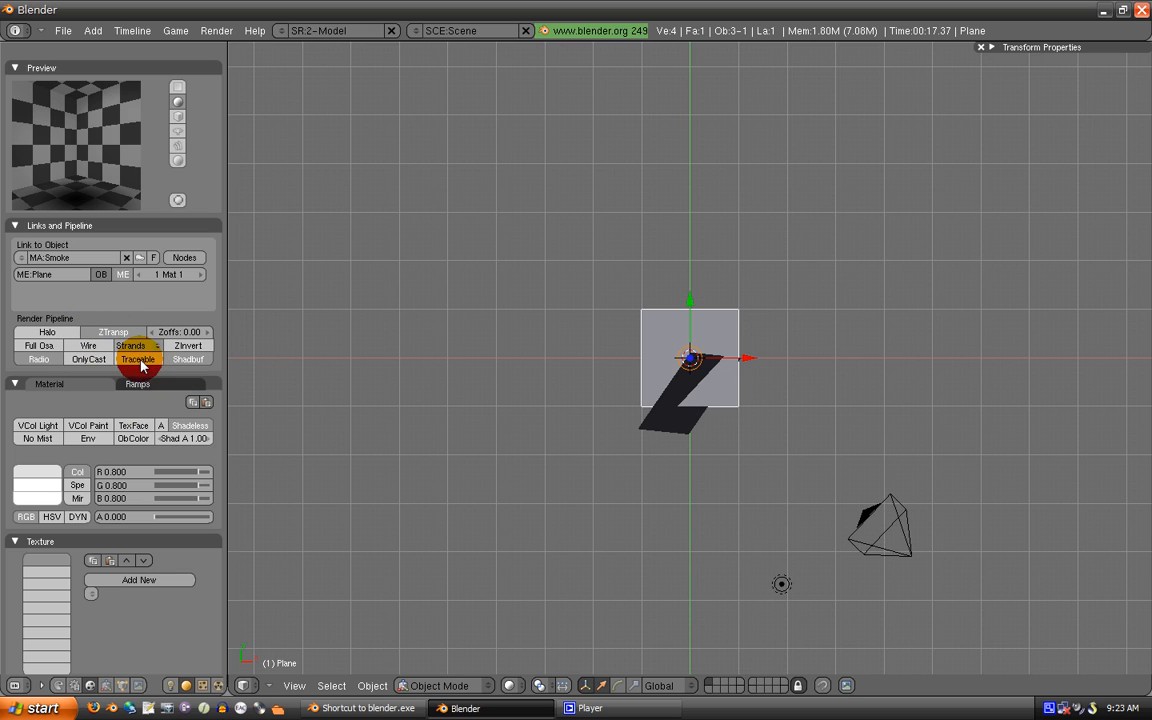
left_click(138, 358)
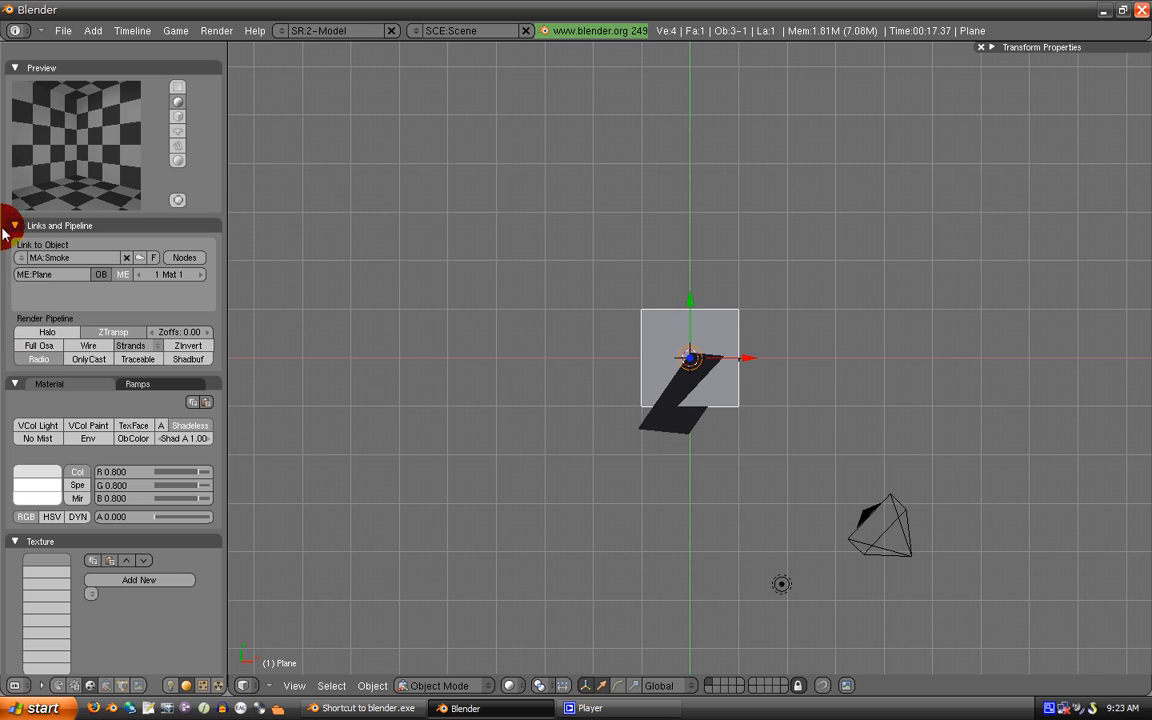
left_click(16, 224)
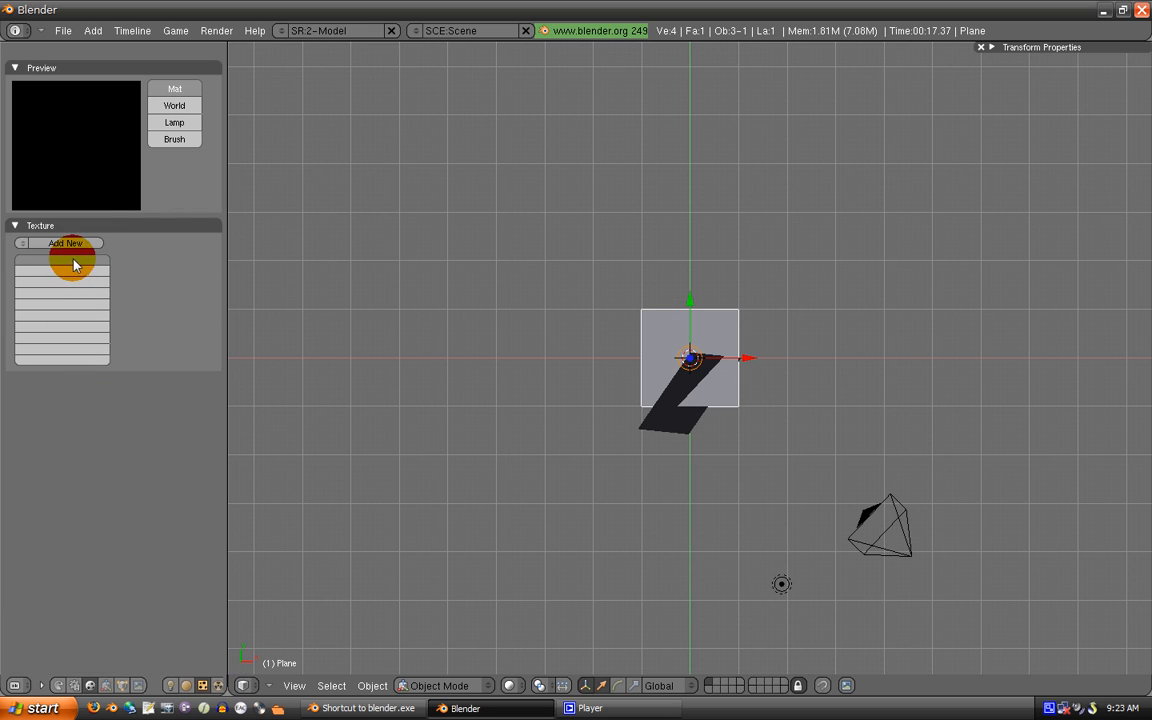
Add new textures to the material's channels named Animate, Color, Alpha and Mask
left_click(64, 244)
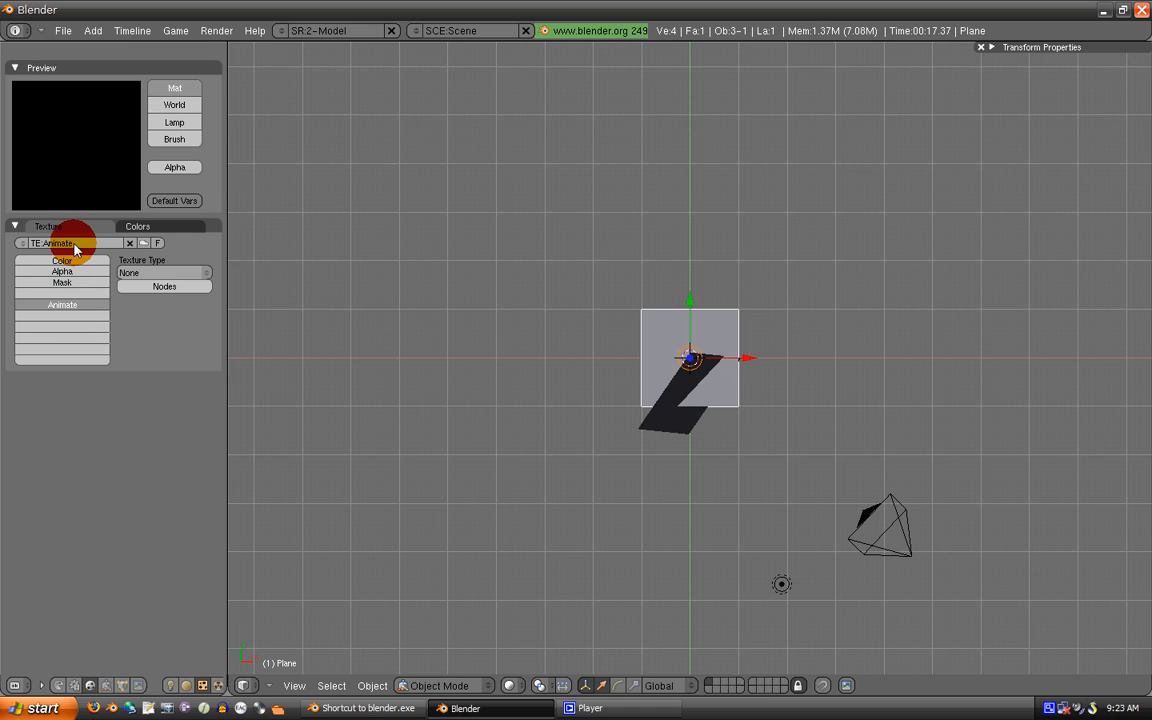
left_click(164, 272)
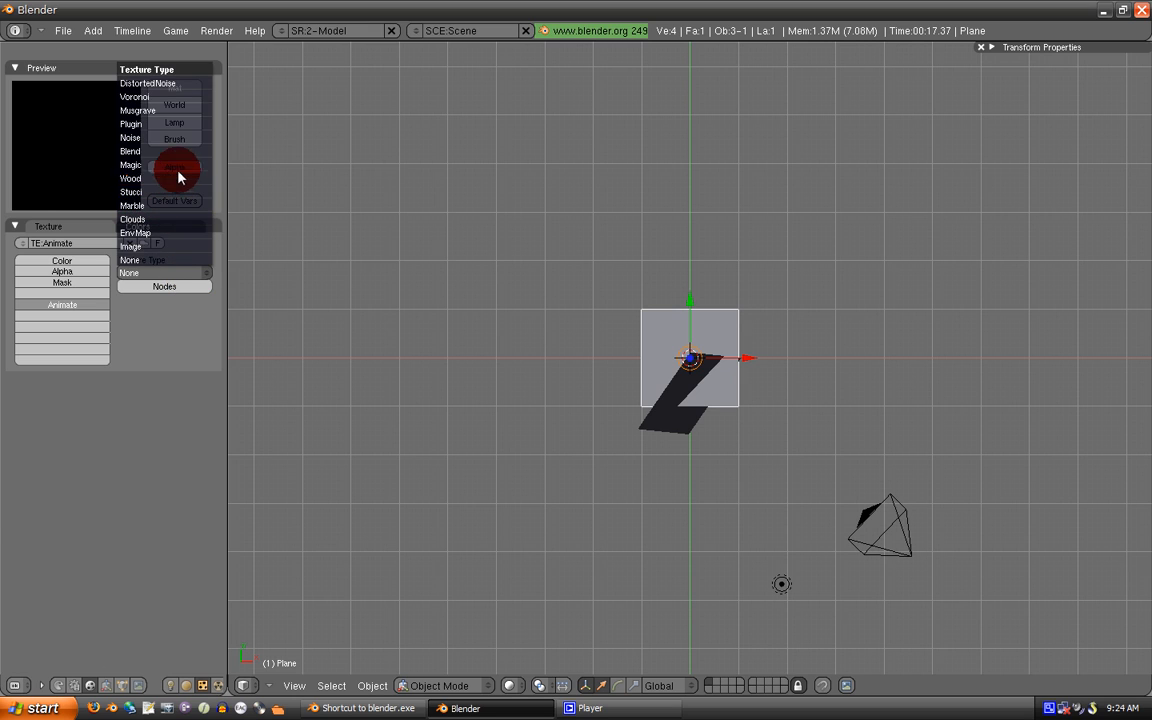
left_click(130, 152)
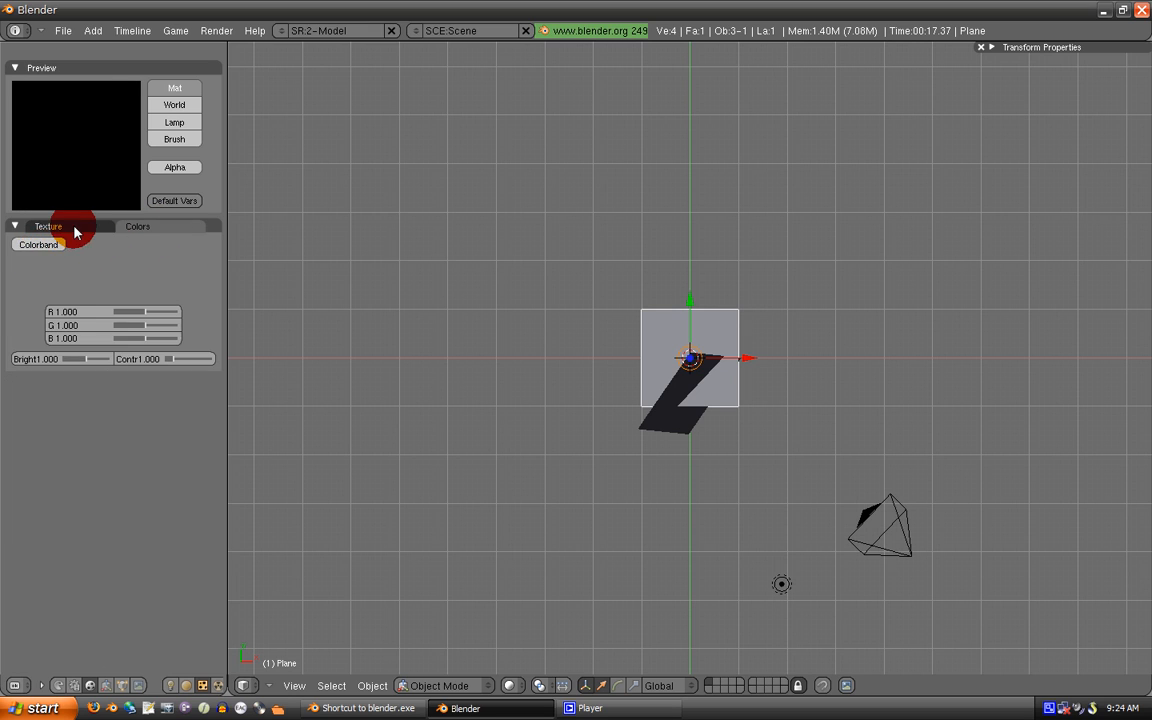
left_click(136, 226)
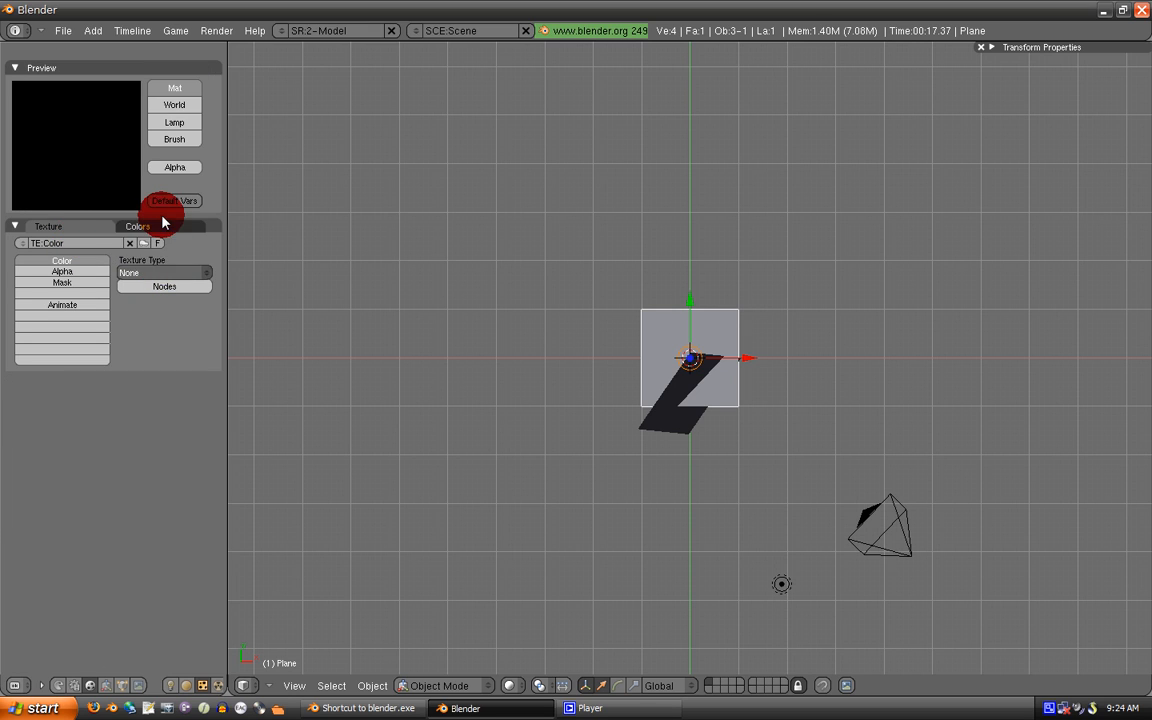
left_click(164, 272)
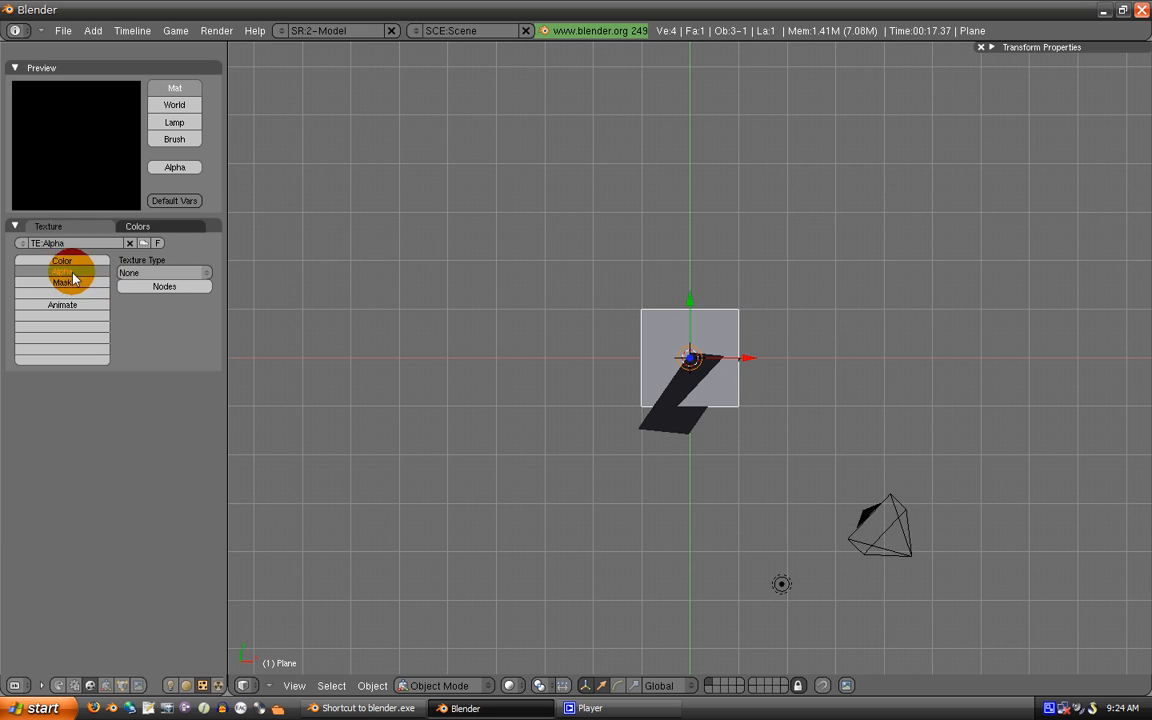
Make the Alpha texture a Clouds texture with noise size 1.150 and depth 4
left_click(164, 272)
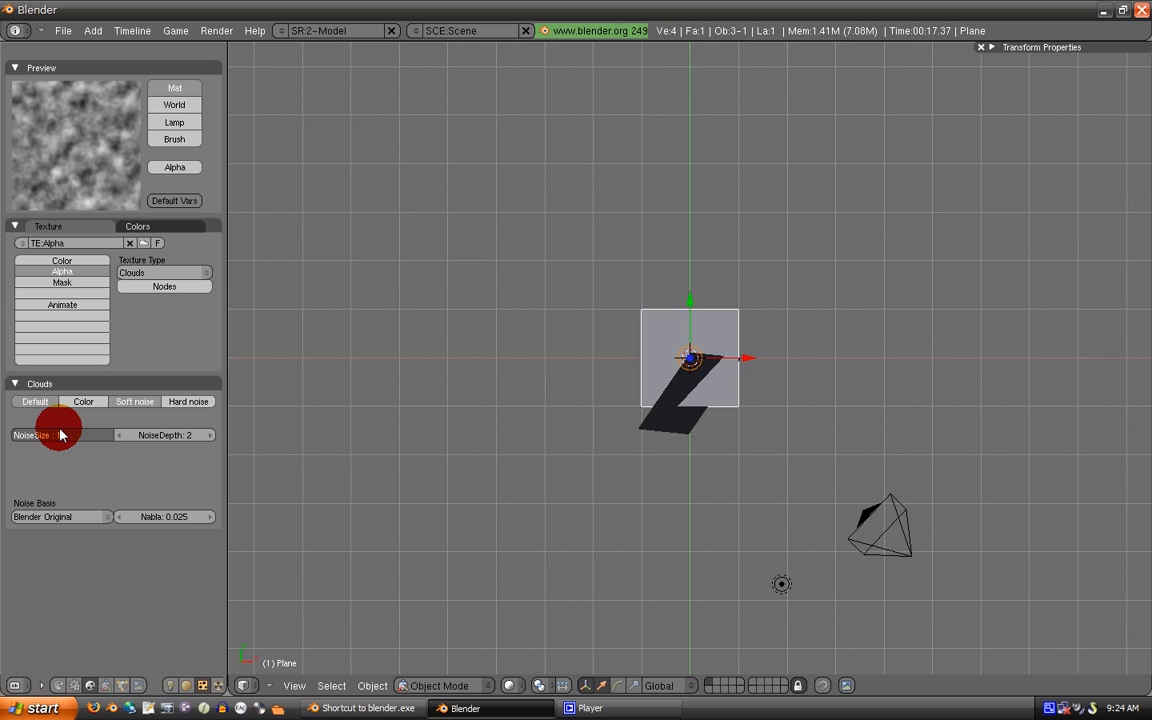
left_click_drag(60, 434, 90, 434)
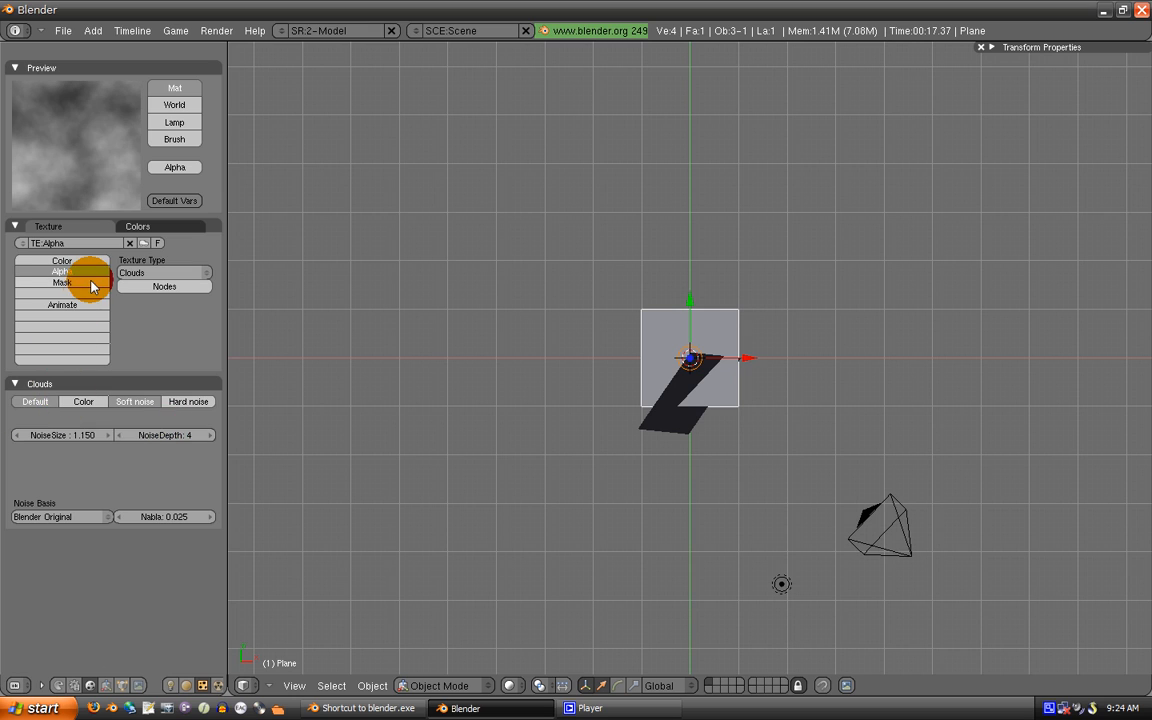
left_click(164, 272)
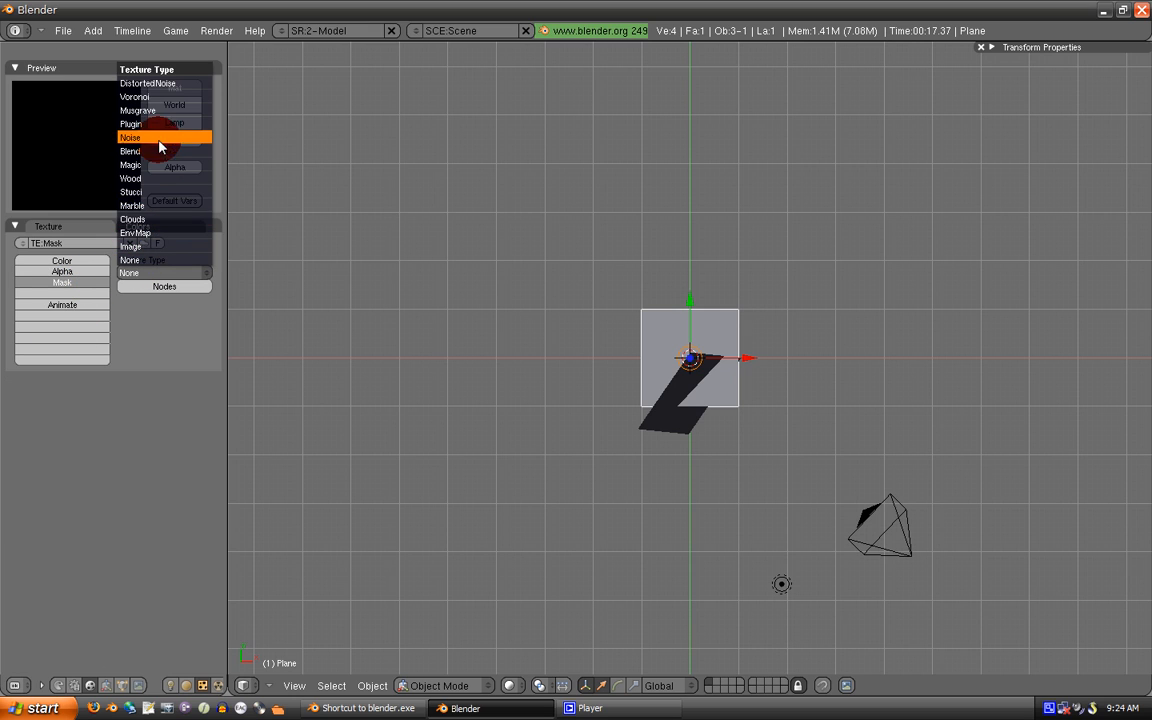
Make the Mask texture an Image texture and load a 512×512 image file
left_click(130, 246)
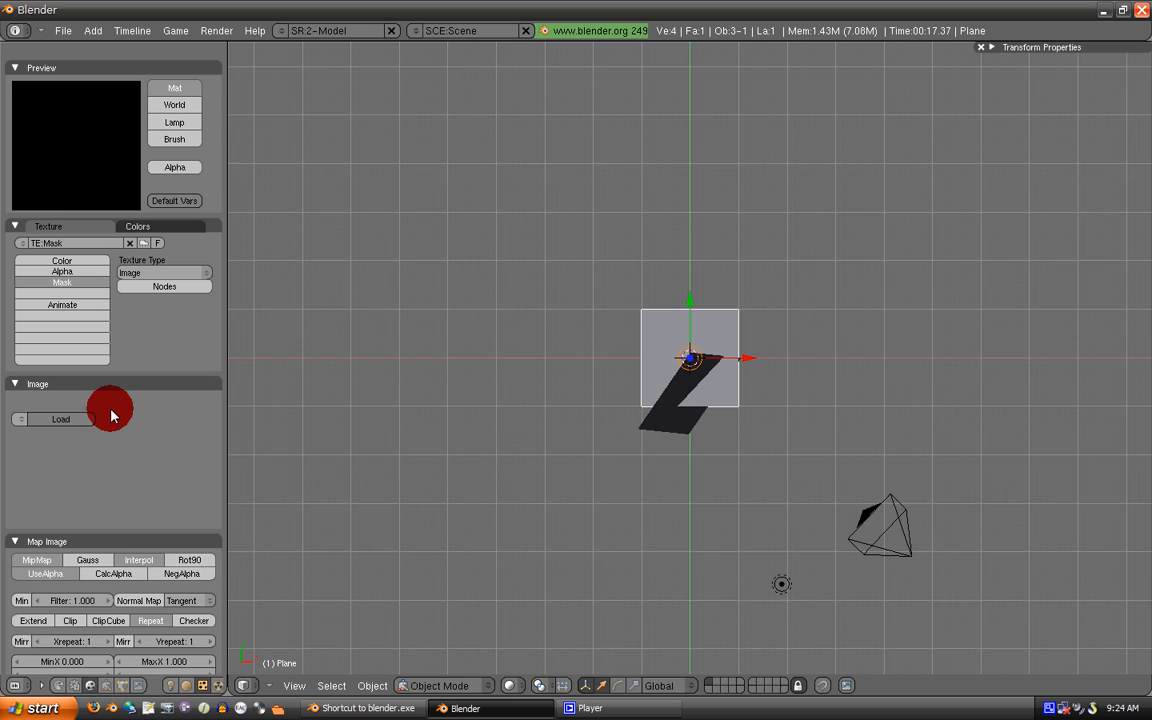
left_click(60, 418)
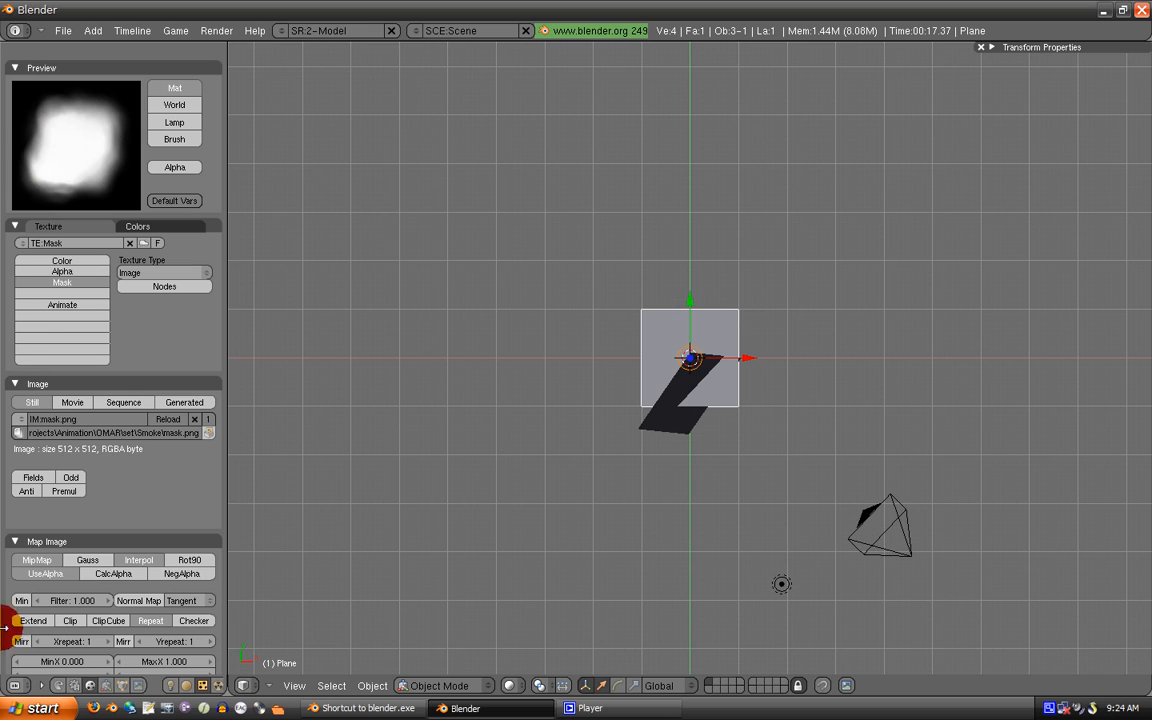
right_click(210, 404)
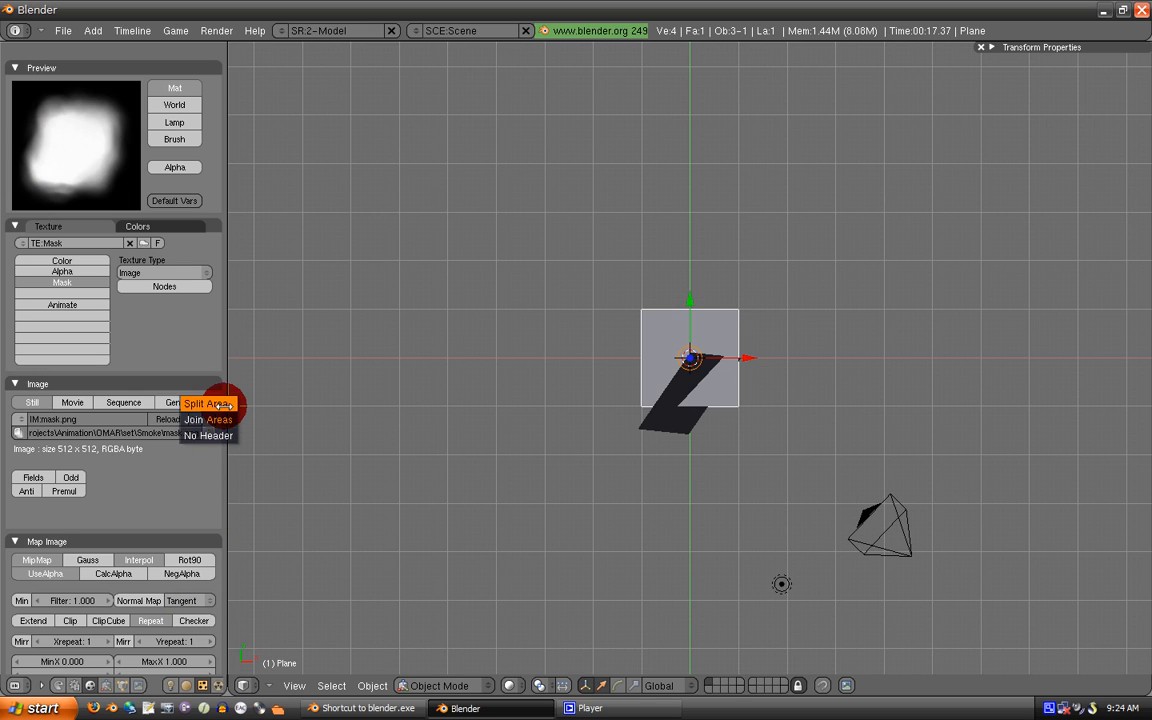
Split the 3D view, turn the top area into a UV/Image Editor and create a new blank image
left_click(244, 296)
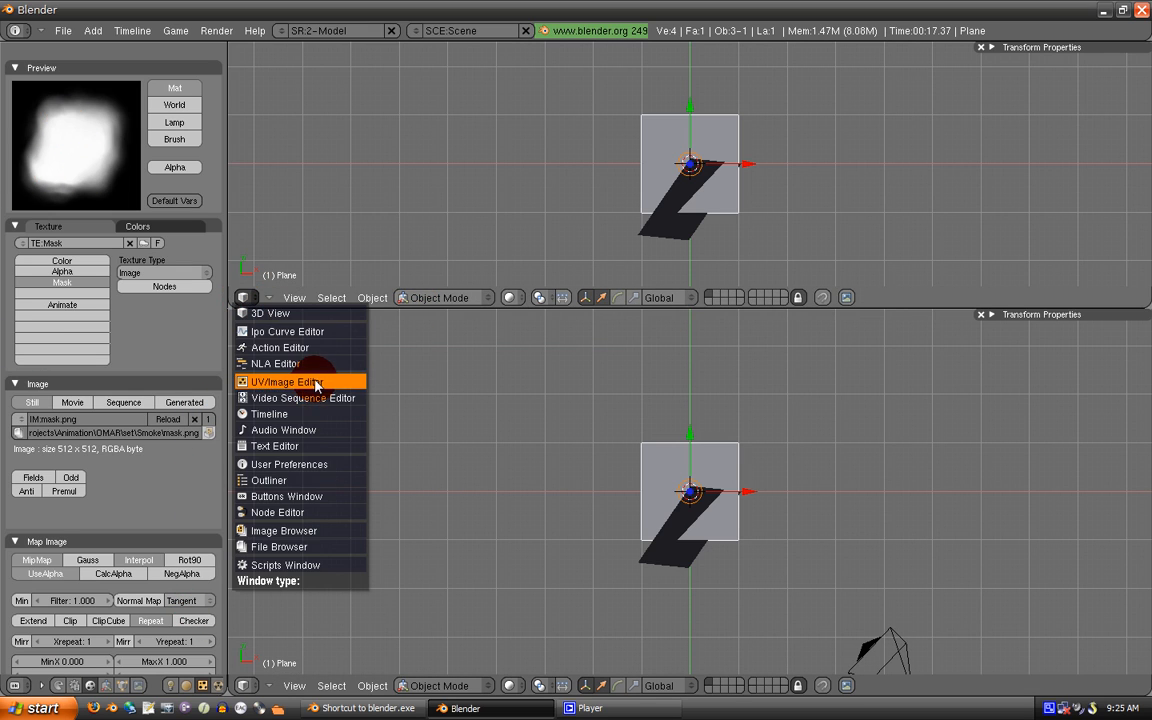
left_click(288, 380)
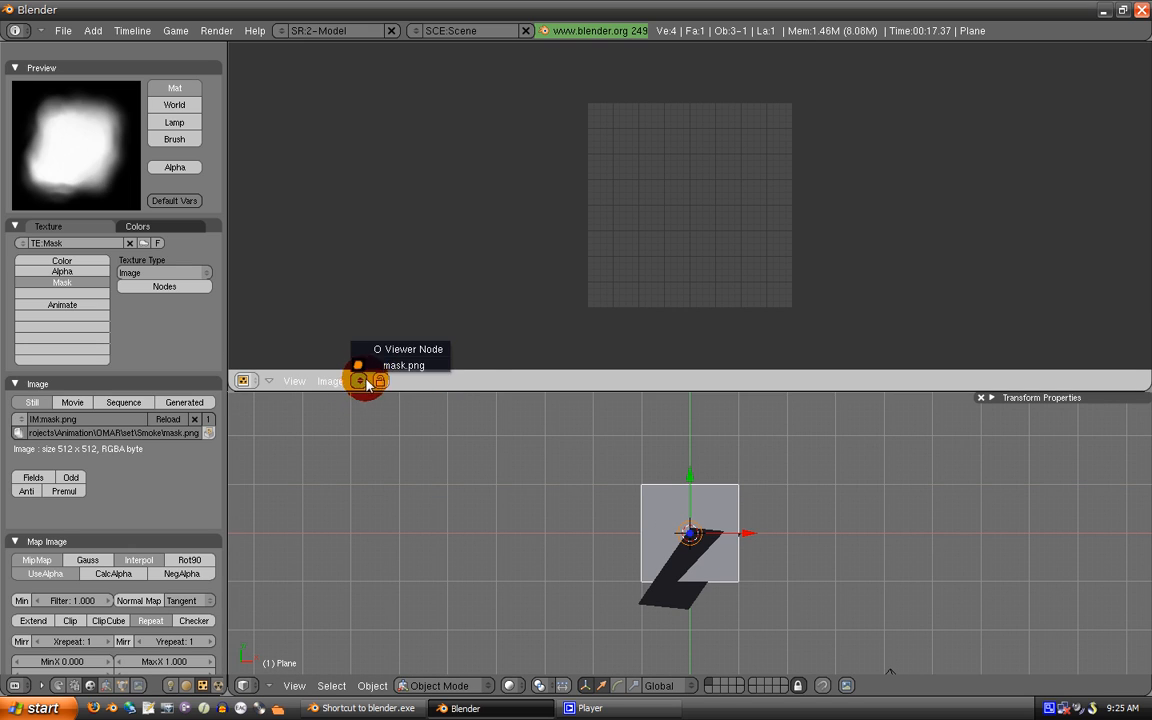
left_click(330, 380)
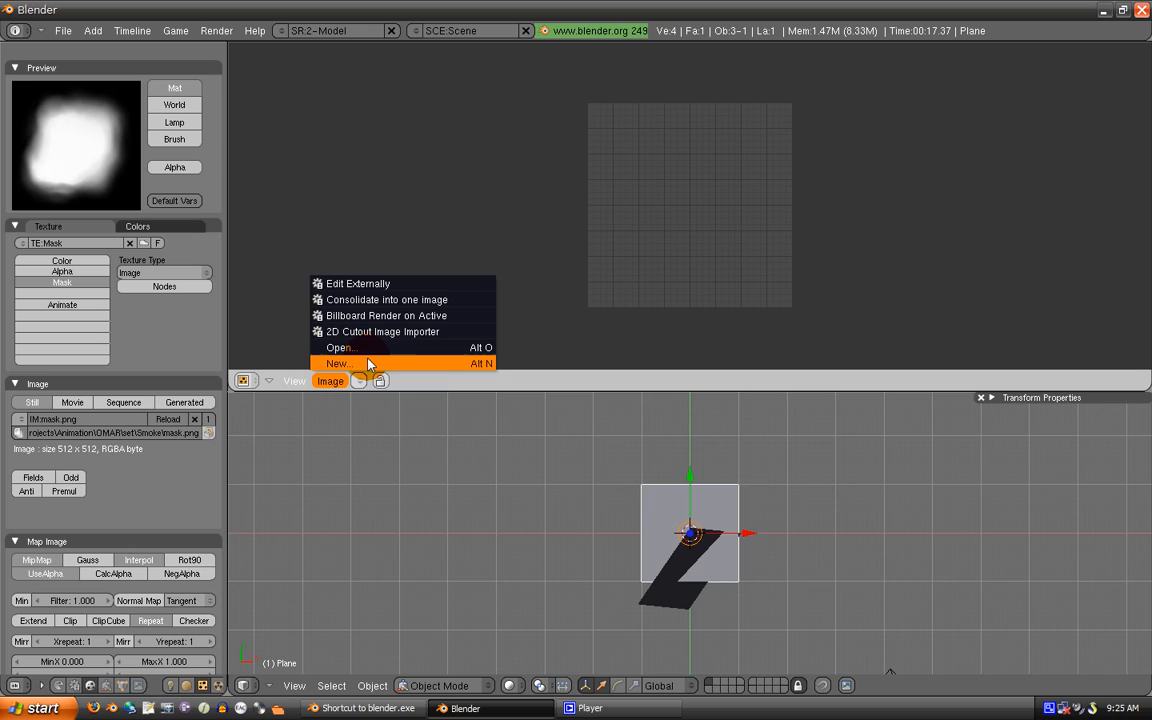
left_click(340, 364)
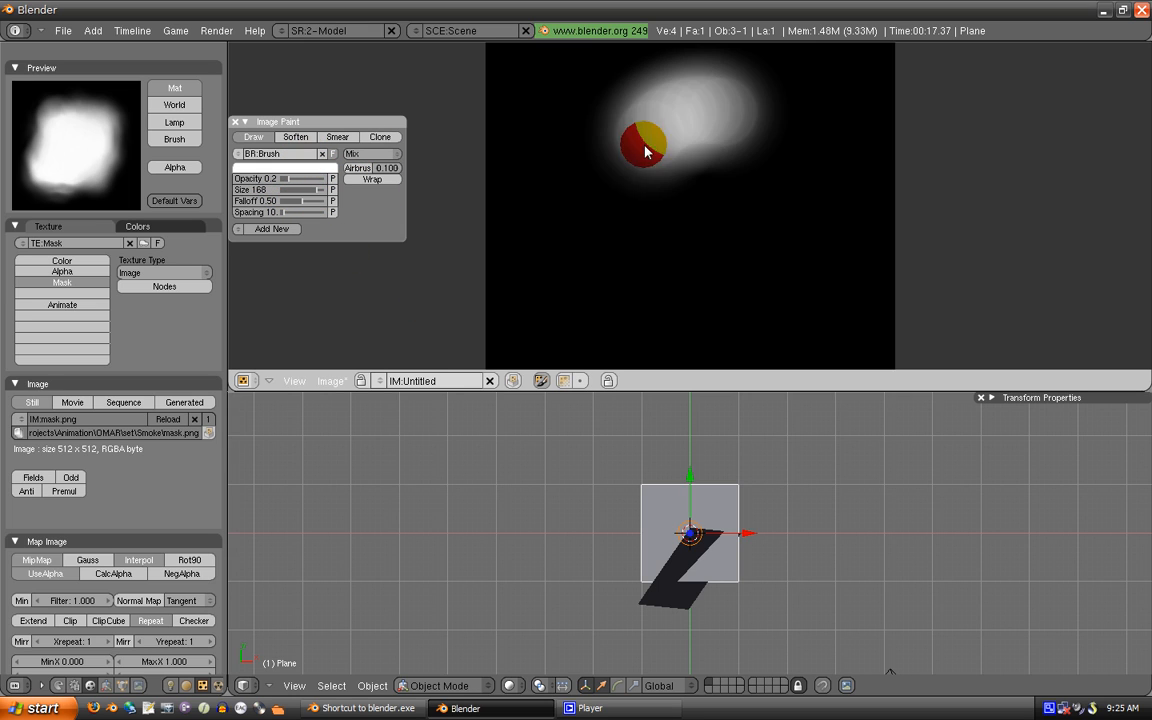
Paint a soft white smoke puff onto the new image with the brush
left_click_drag(644, 150, 612, 290)
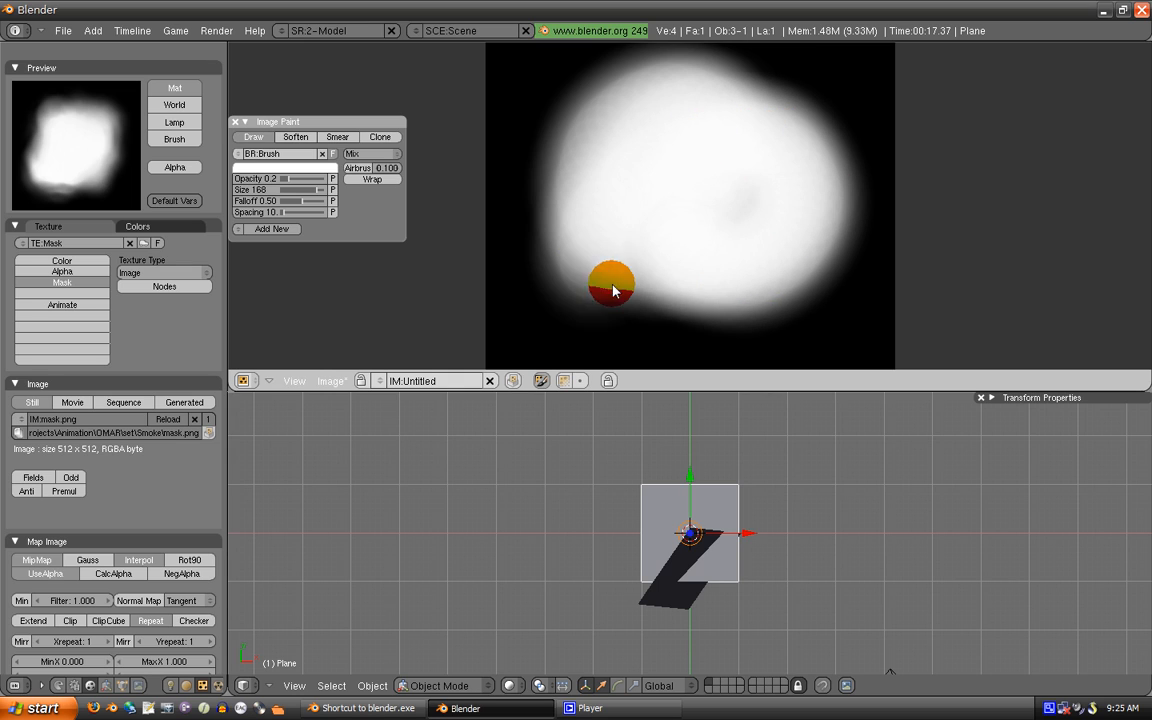
left_click(336, 136)
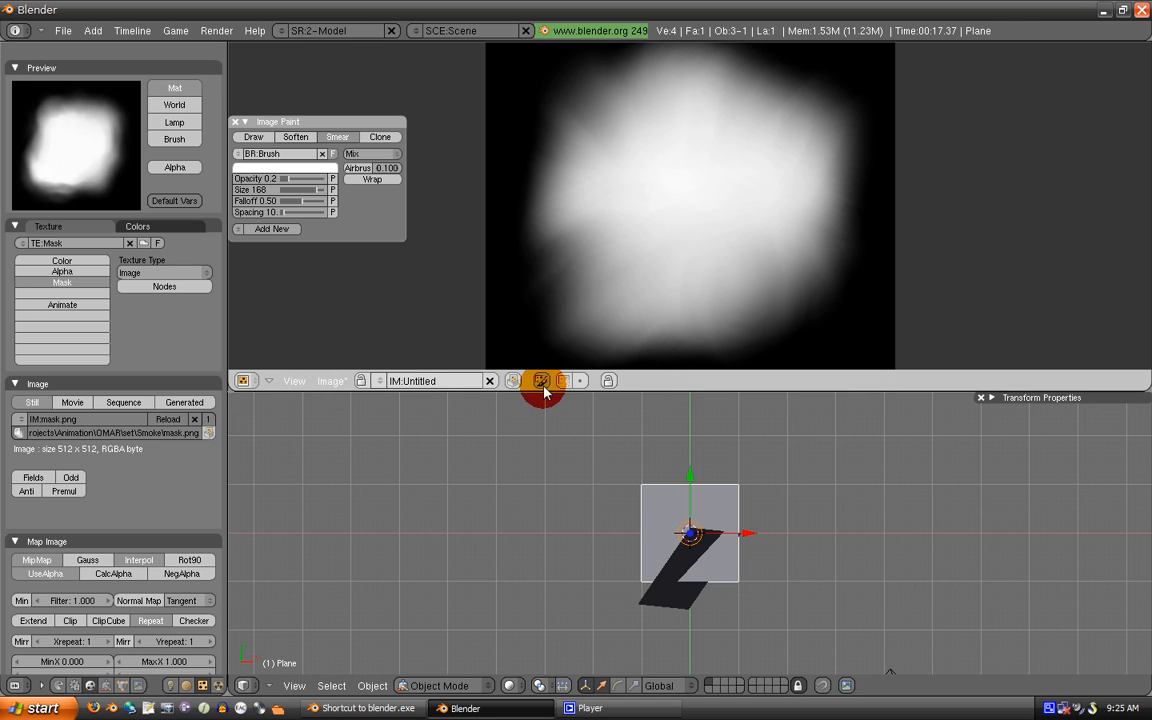
right_click(540, 380)
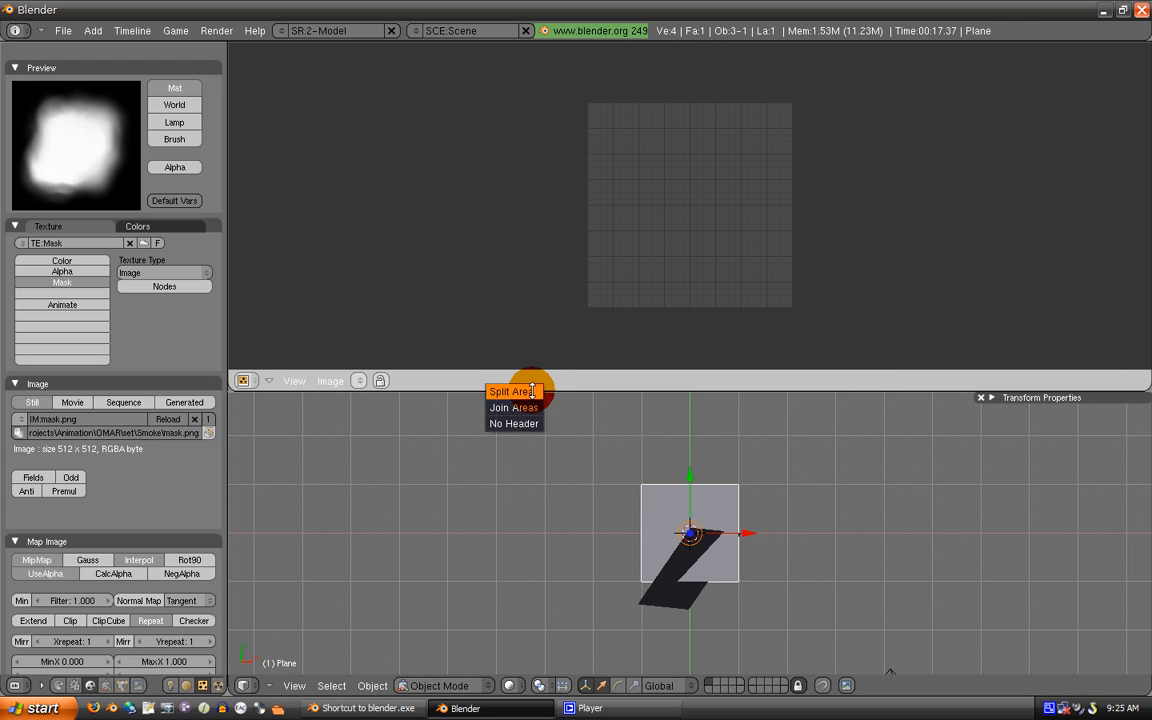
Join the image editor back into the 3D view and show the Mask channel's Map To settings
left_click(512, 424)
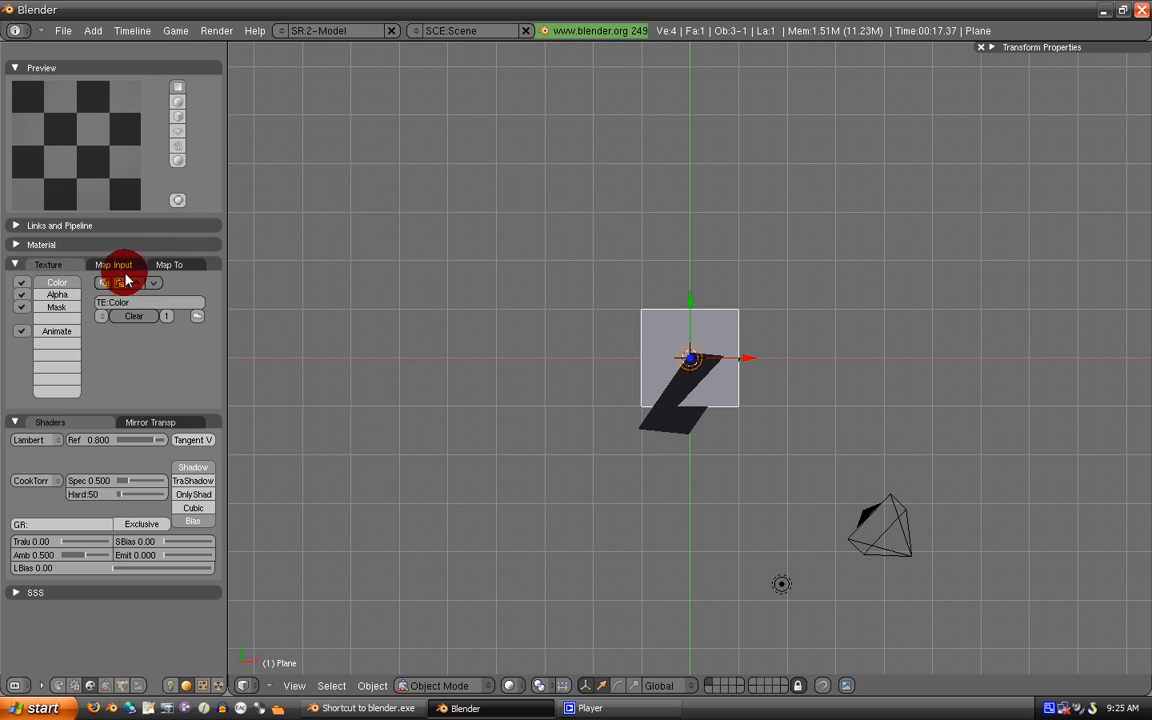
left_click(56, 294)
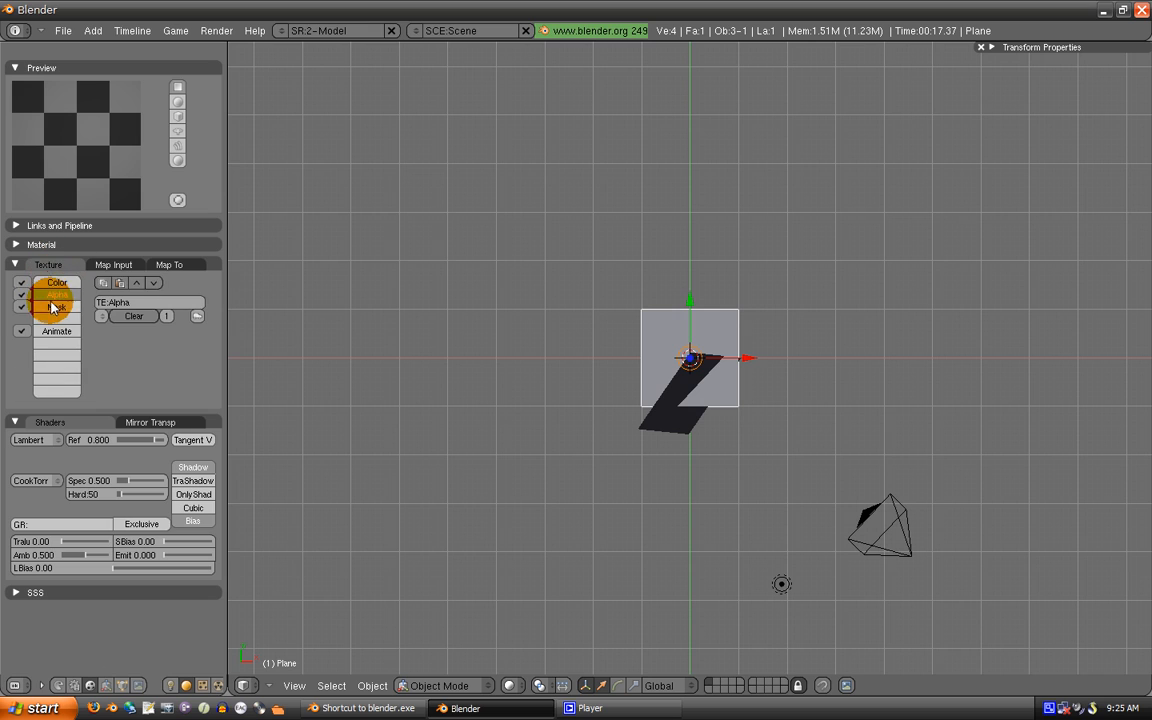
left_click(56, 308)
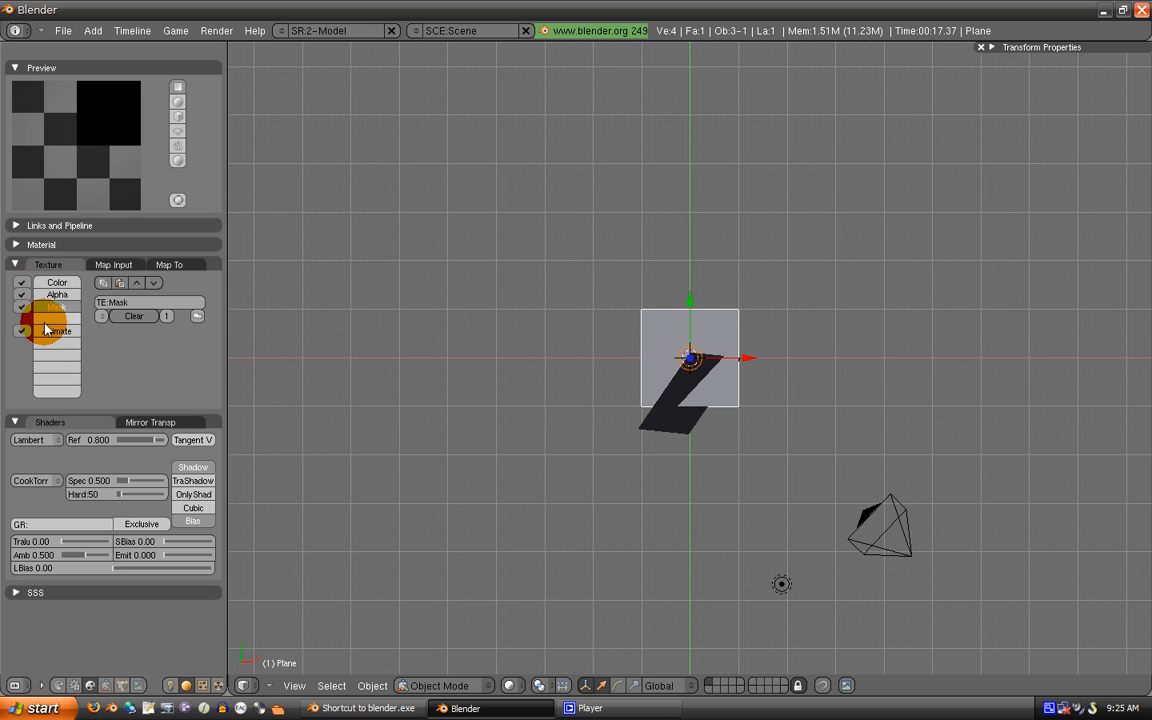
left_click(112, 264)
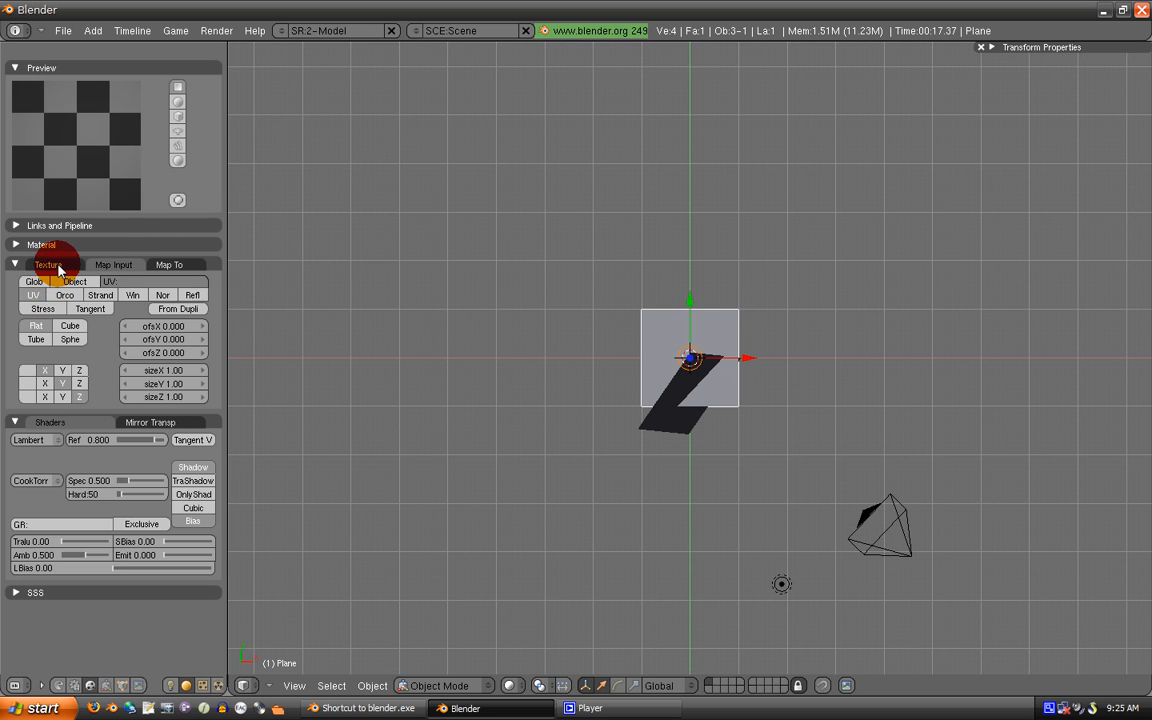
left_click(168, 264)
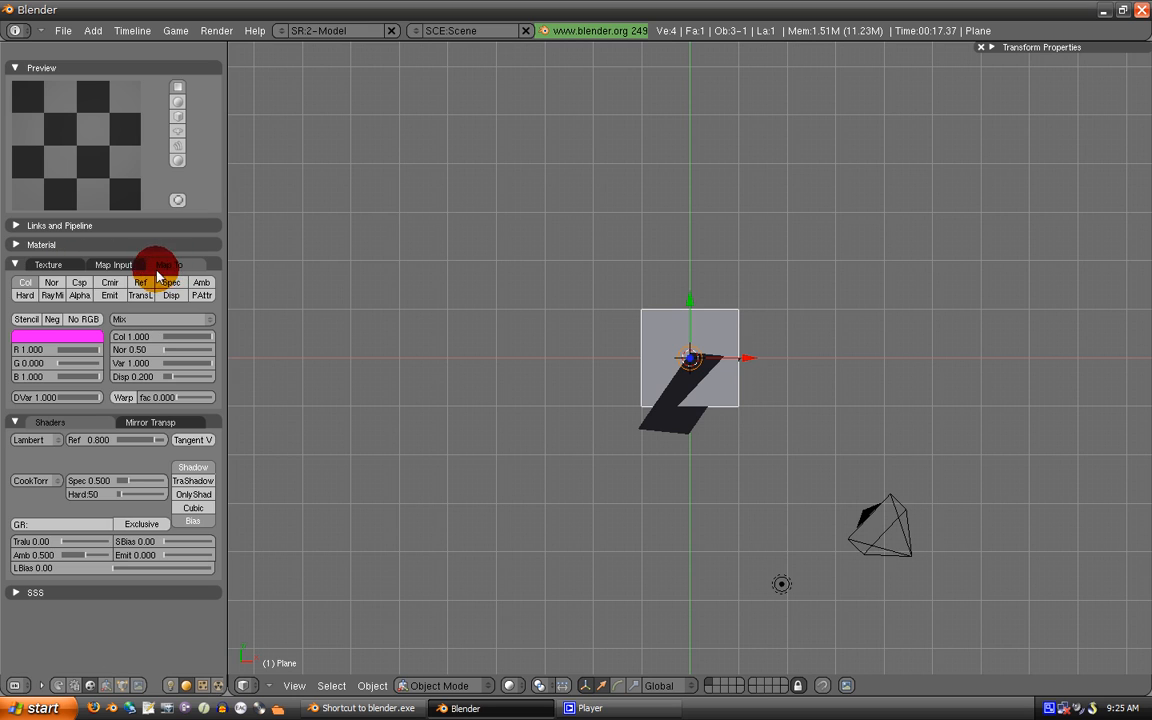
left_click(168, 264)
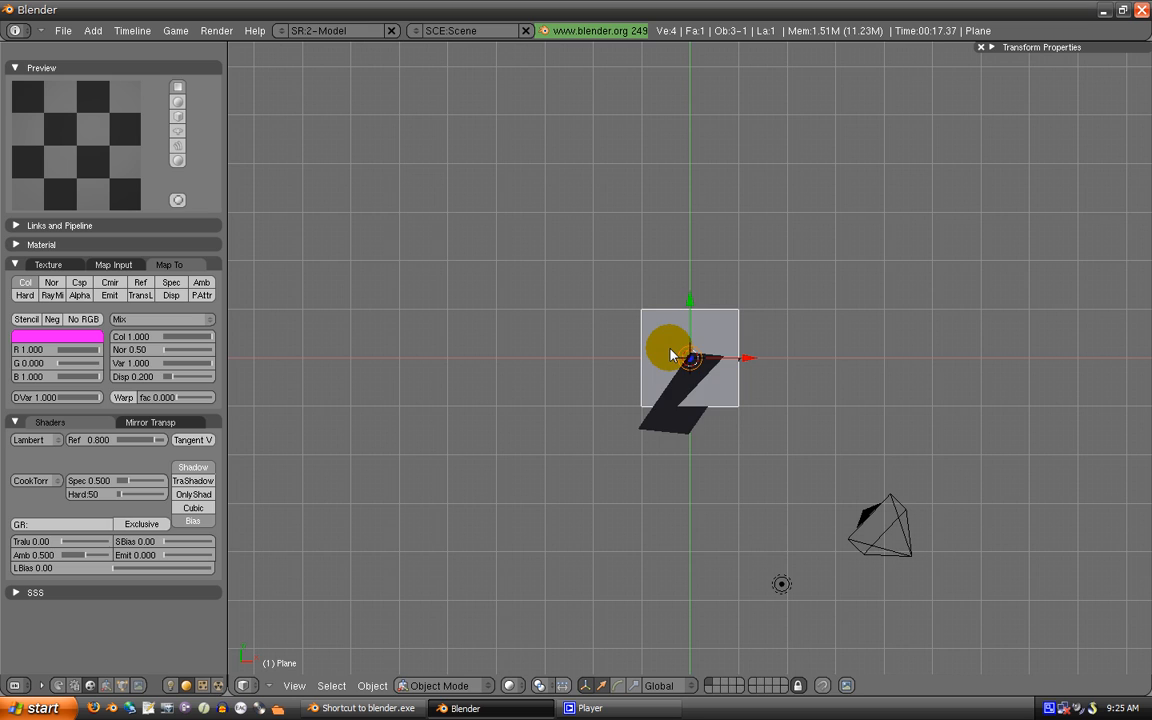
key("Tab")
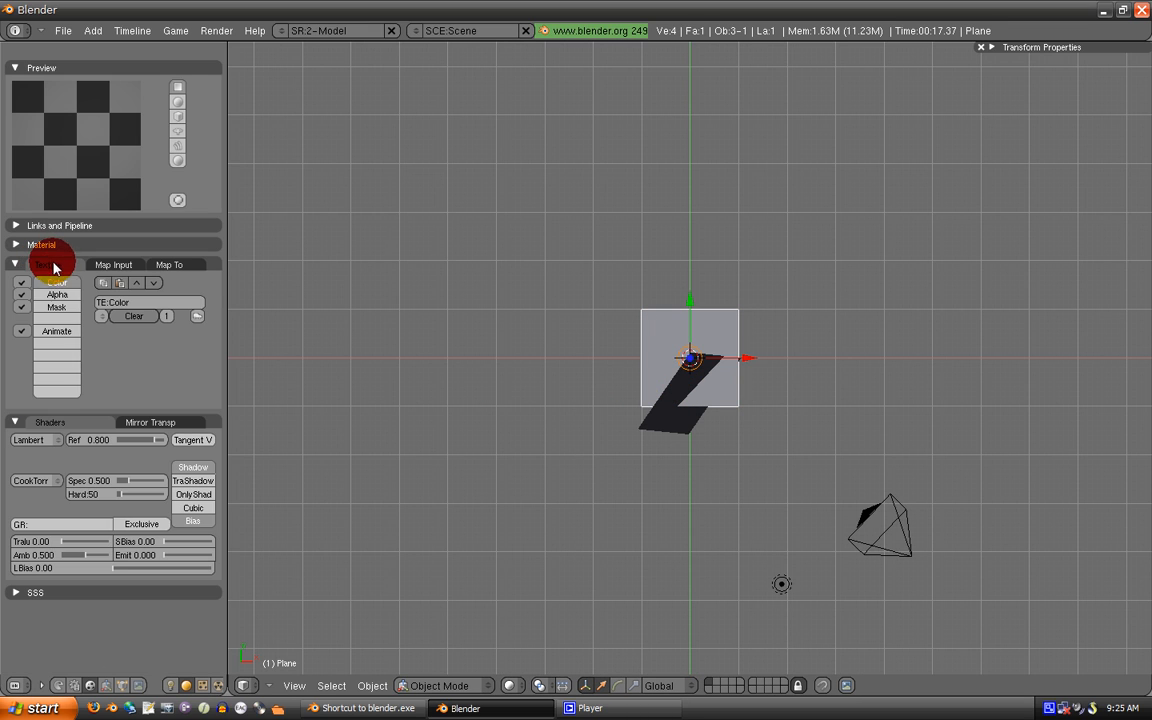
left_click(48, 264)
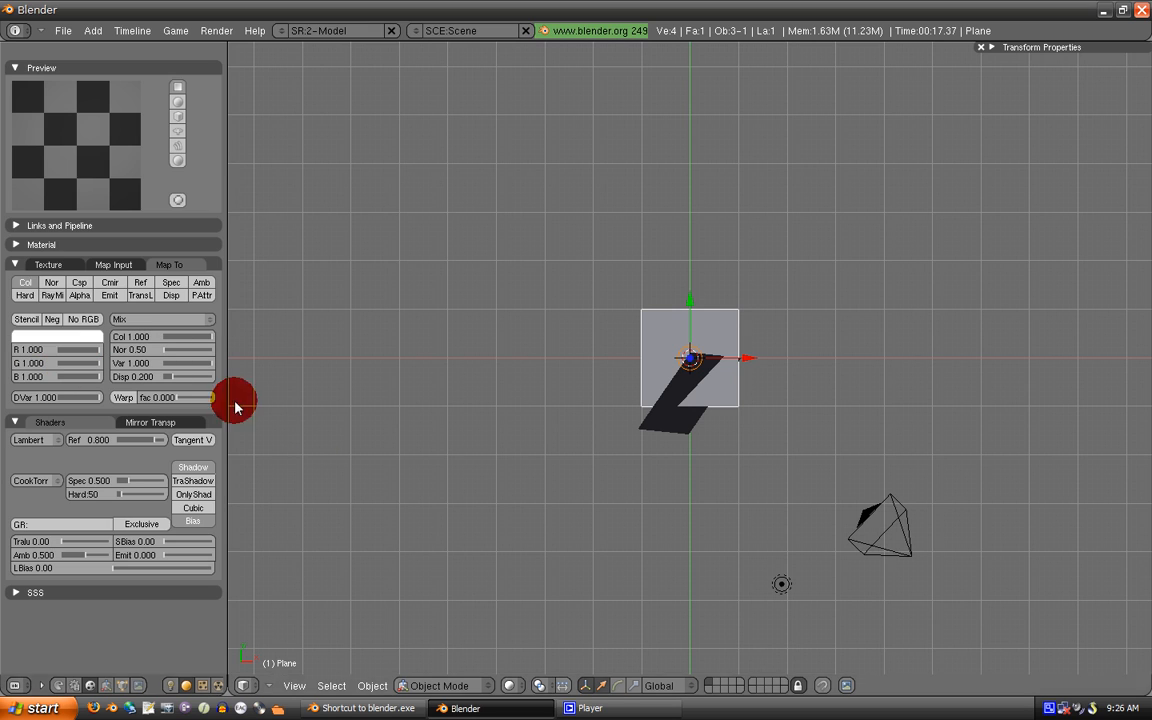
Toggle the Mask texture's affected material channels and blend it with Multiply
left_click(110, 282)
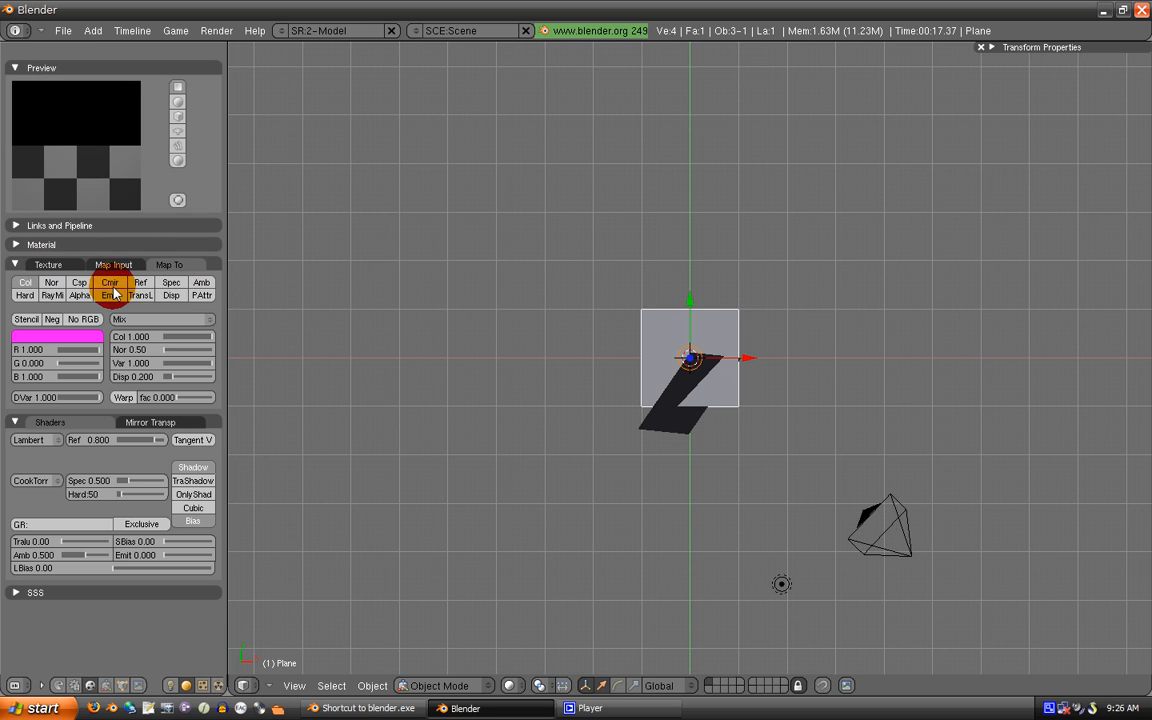
left_click(80, 282)
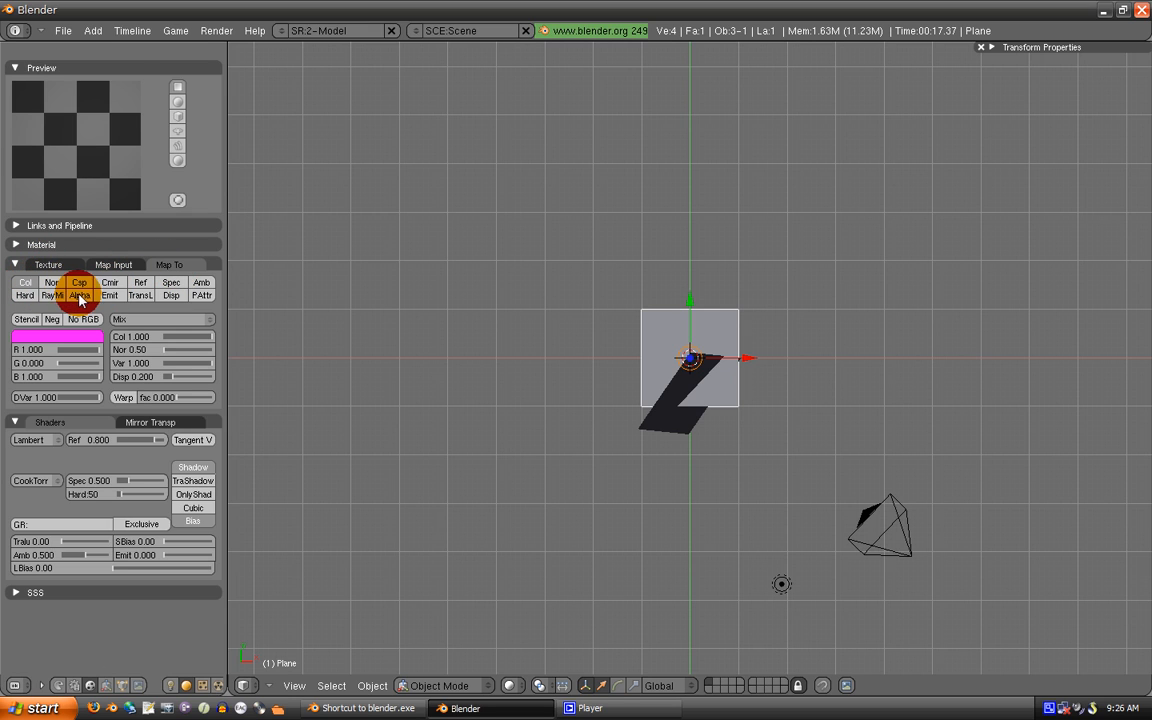
left_click(24, 288)
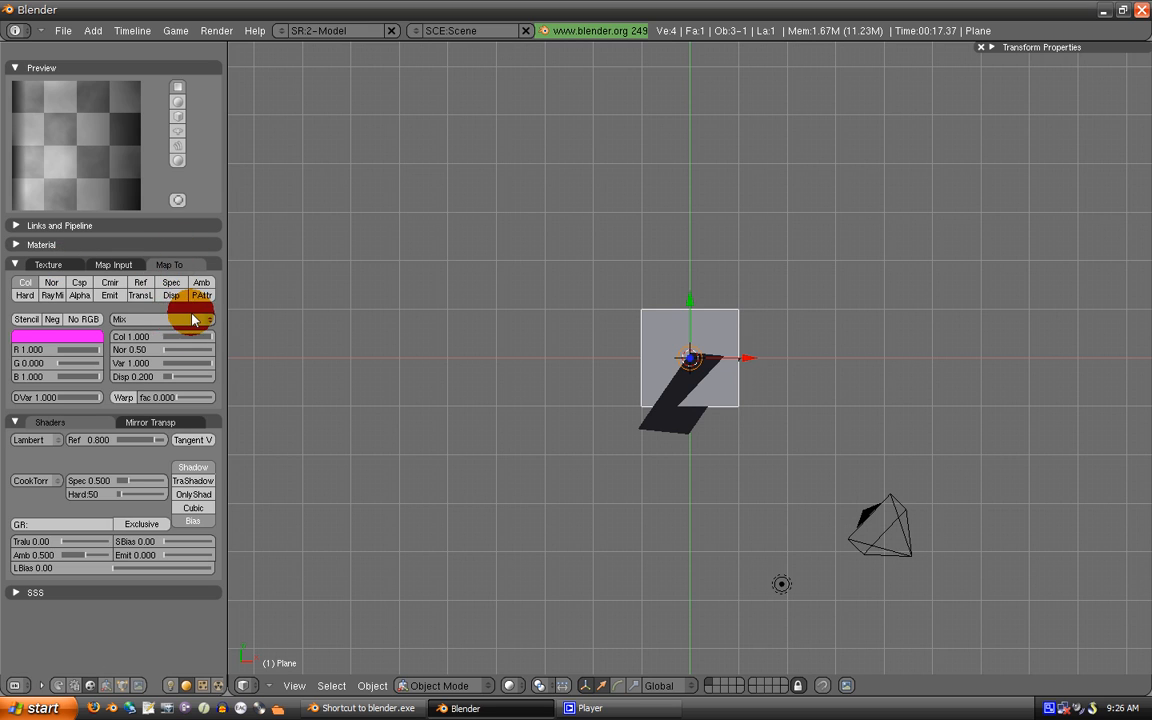
left_click(136, 320)
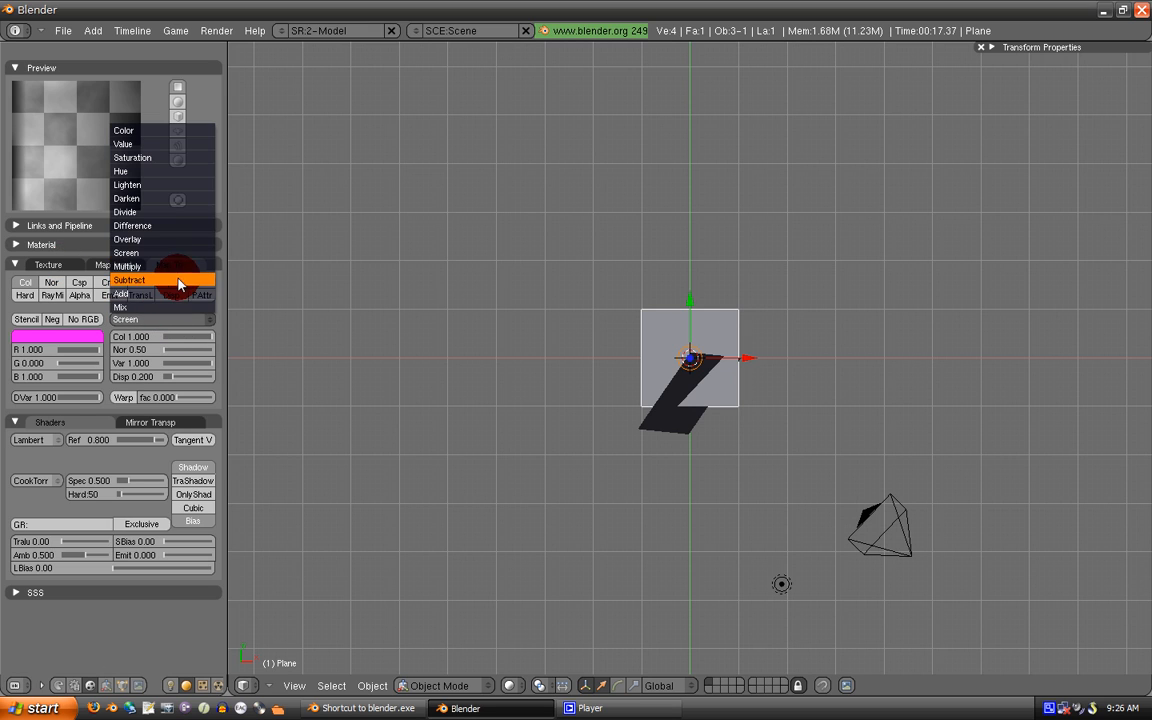
left_click(128, 266)
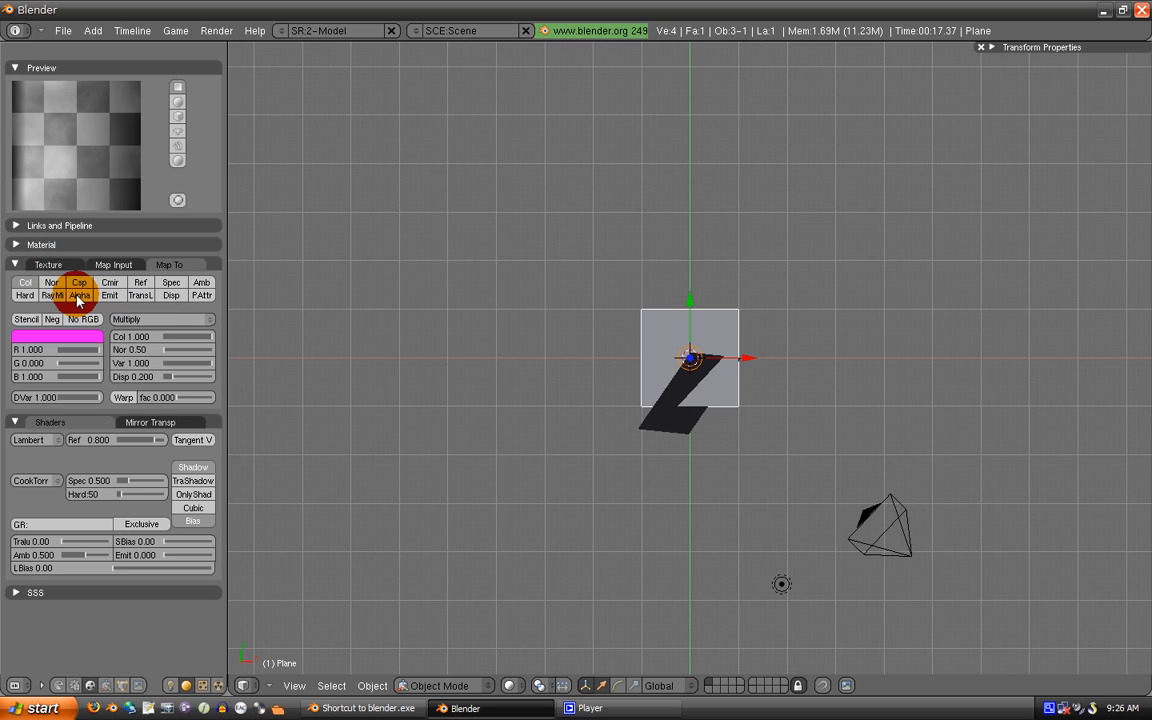
left_click(52, 282)
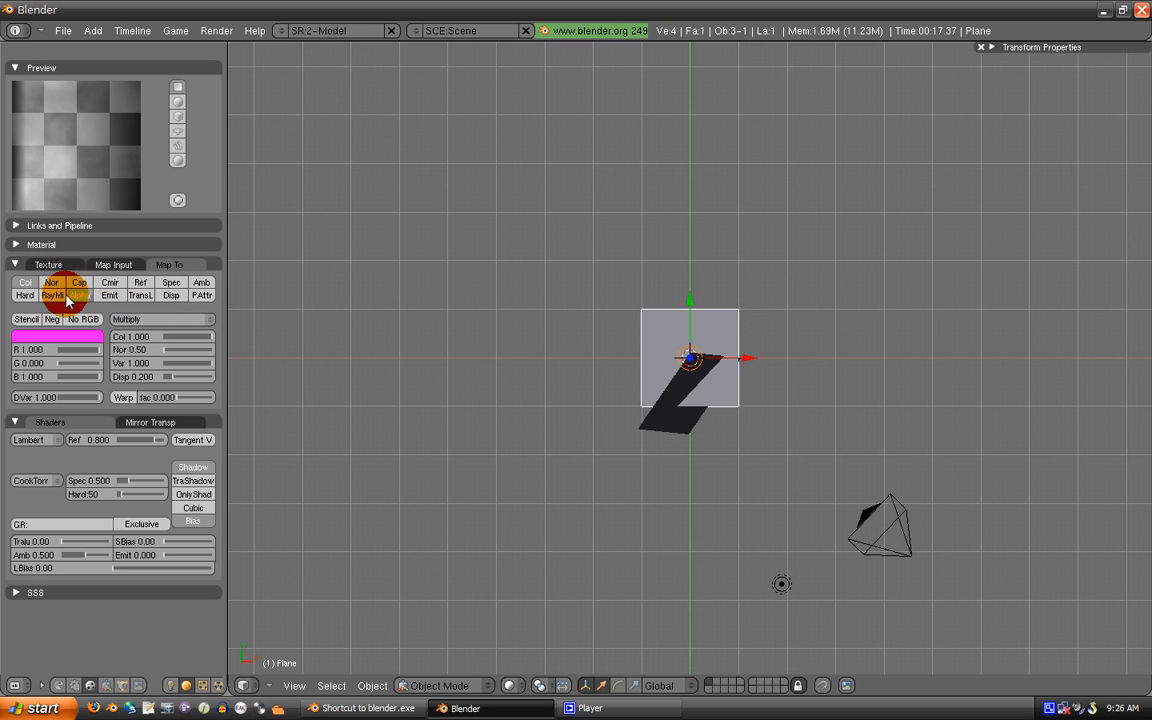
left_click(80, 282)
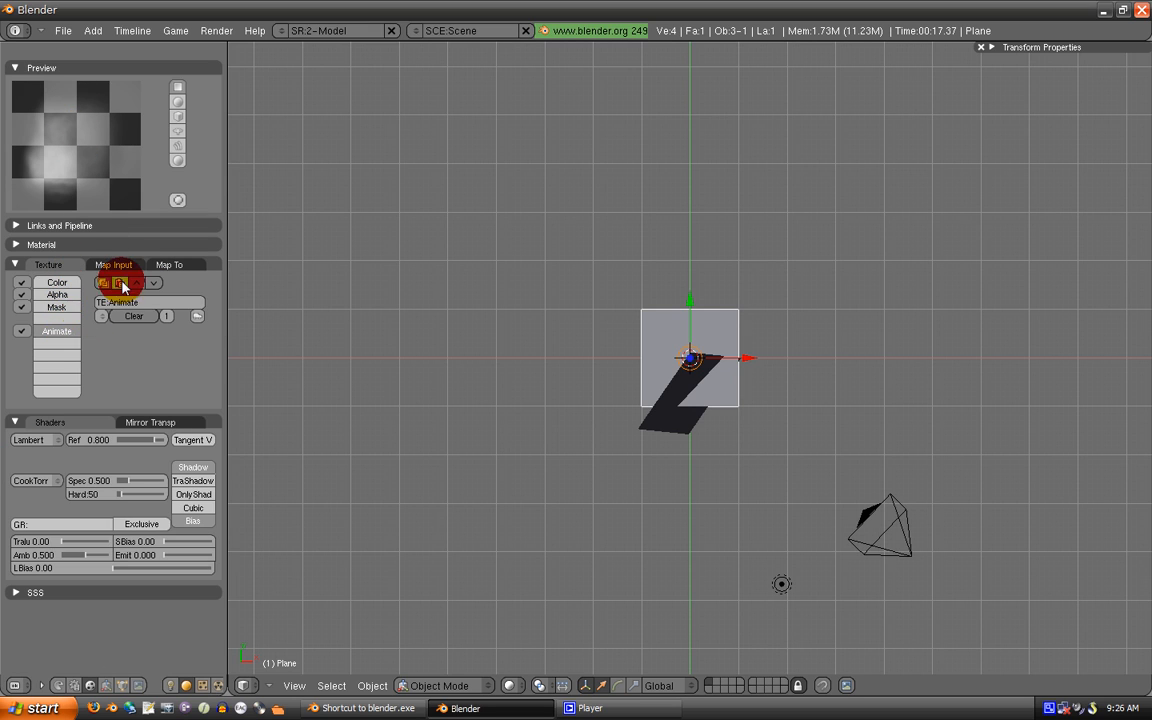
Make the next texture channel drive the material's Alpha and adjust its blending mode
left_click(168, 264)
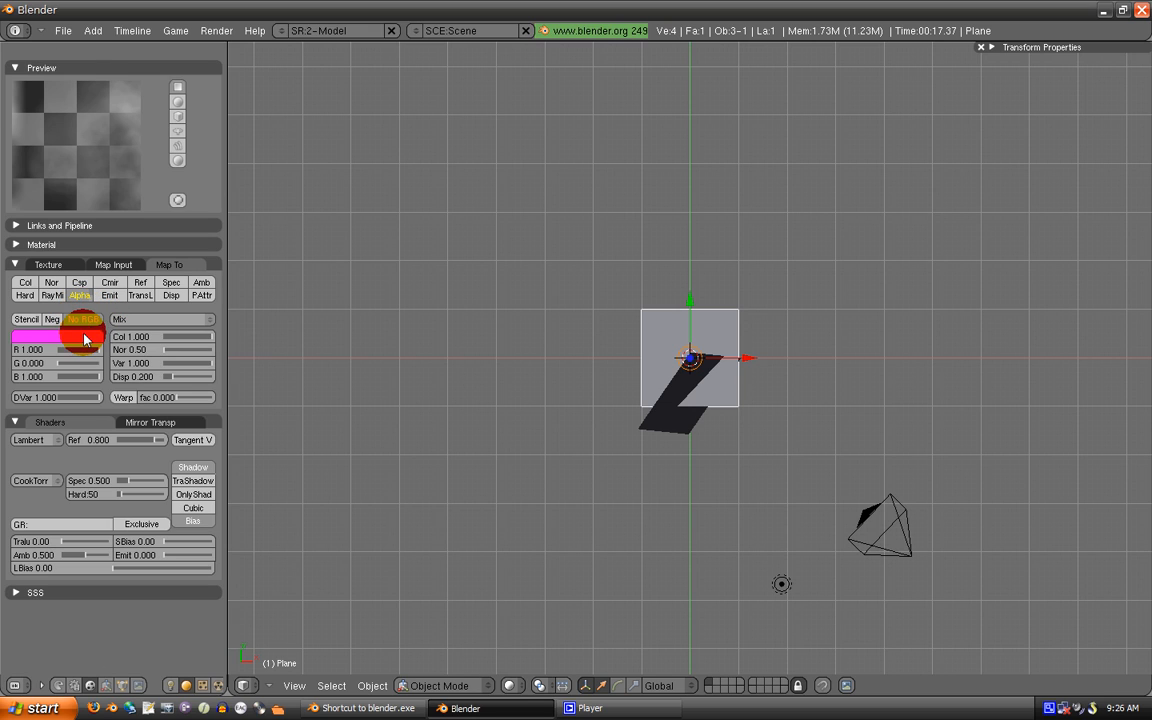
left_click(84, 320)
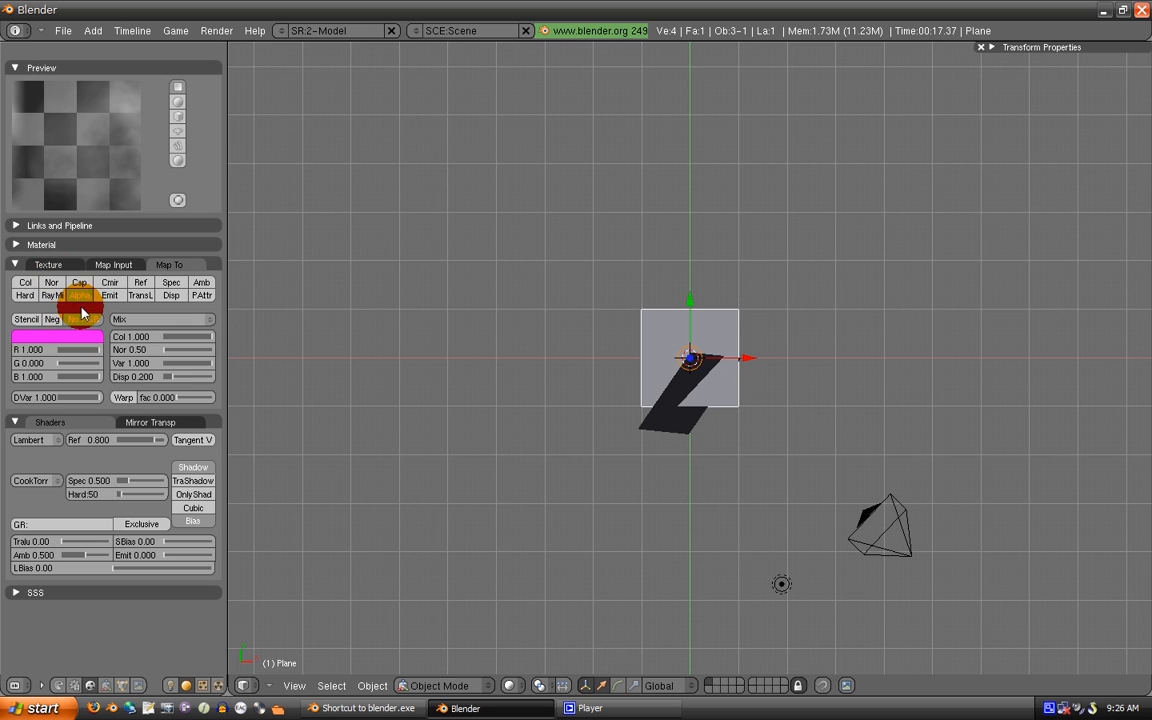
left_click(170, 264)
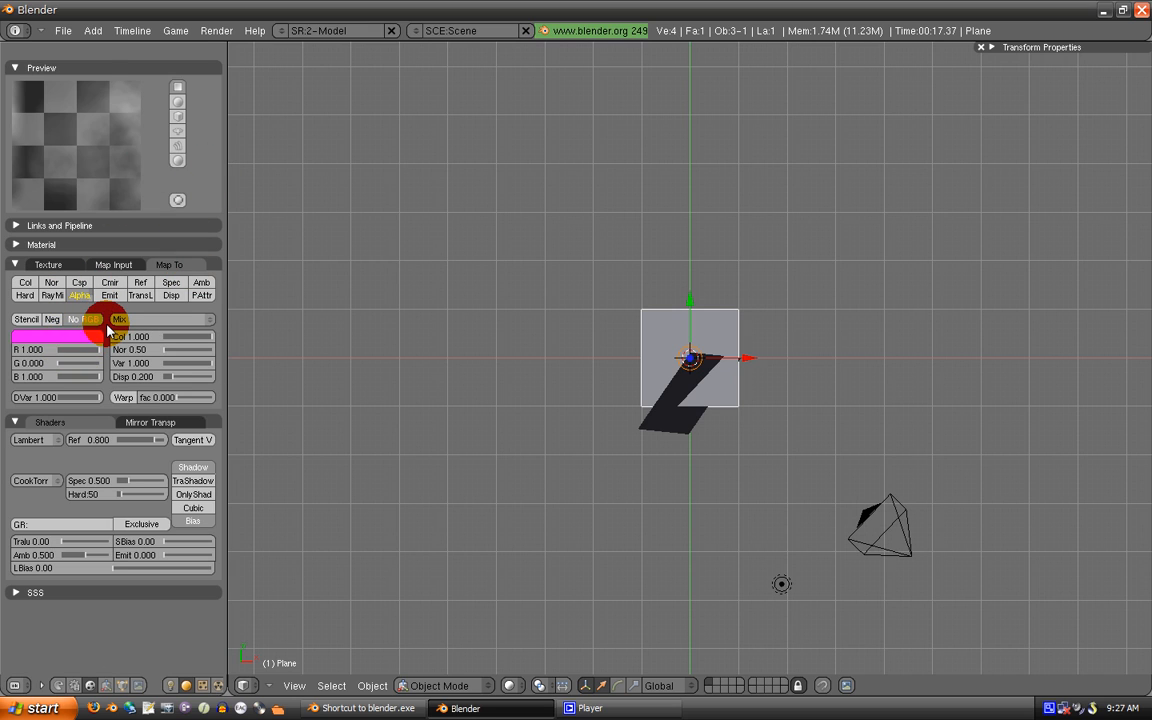
left_click(84, 320)
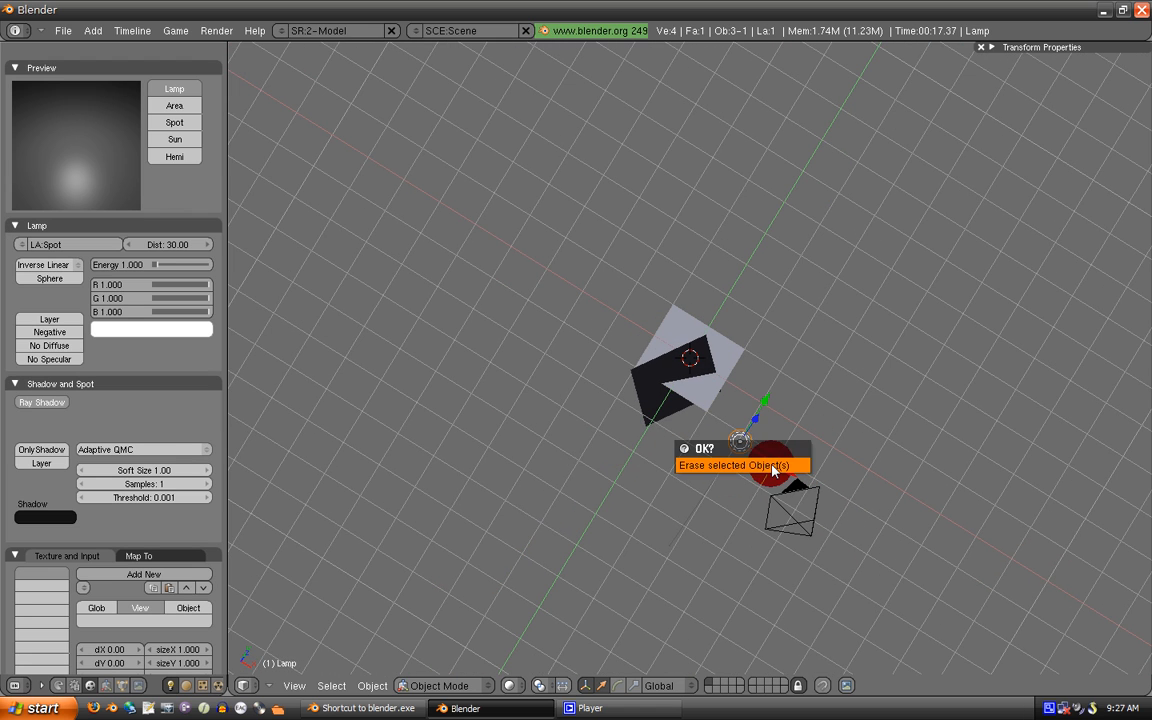
Confirm erasing the selected spot lamp from the scene
left_click(740, 464)
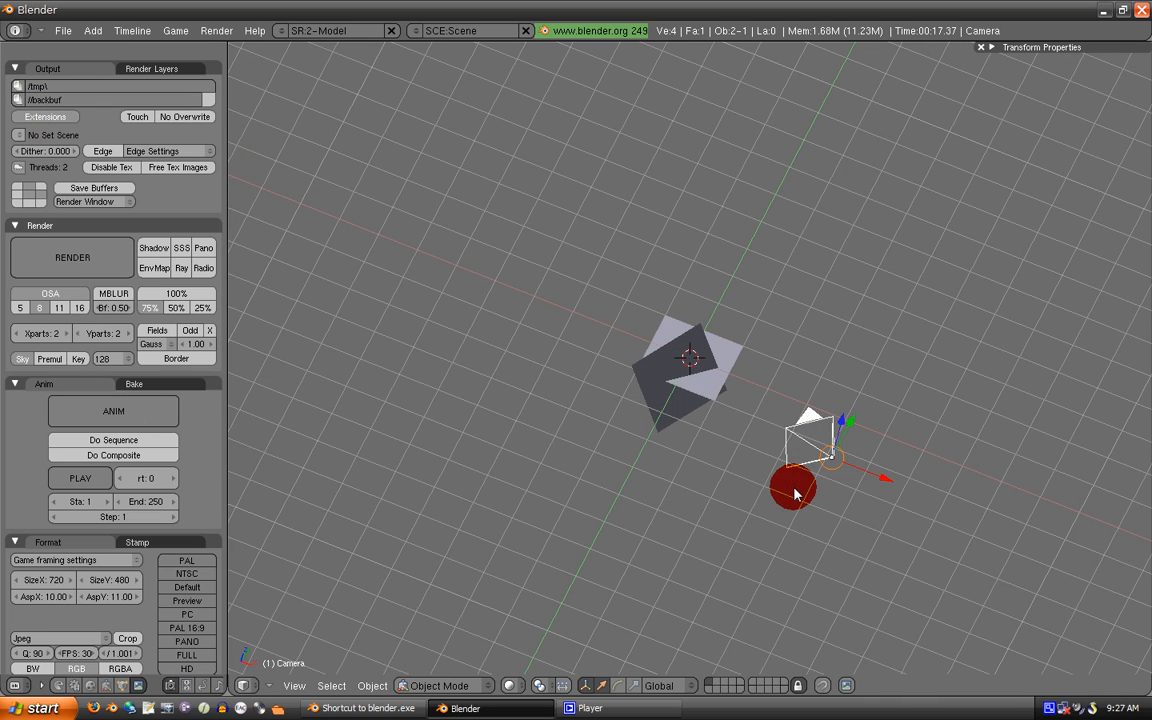
Select the camera and enter new Loc/Rot values so it looks level toward the emitter
left_click_drag(792, 488, 616, 452)
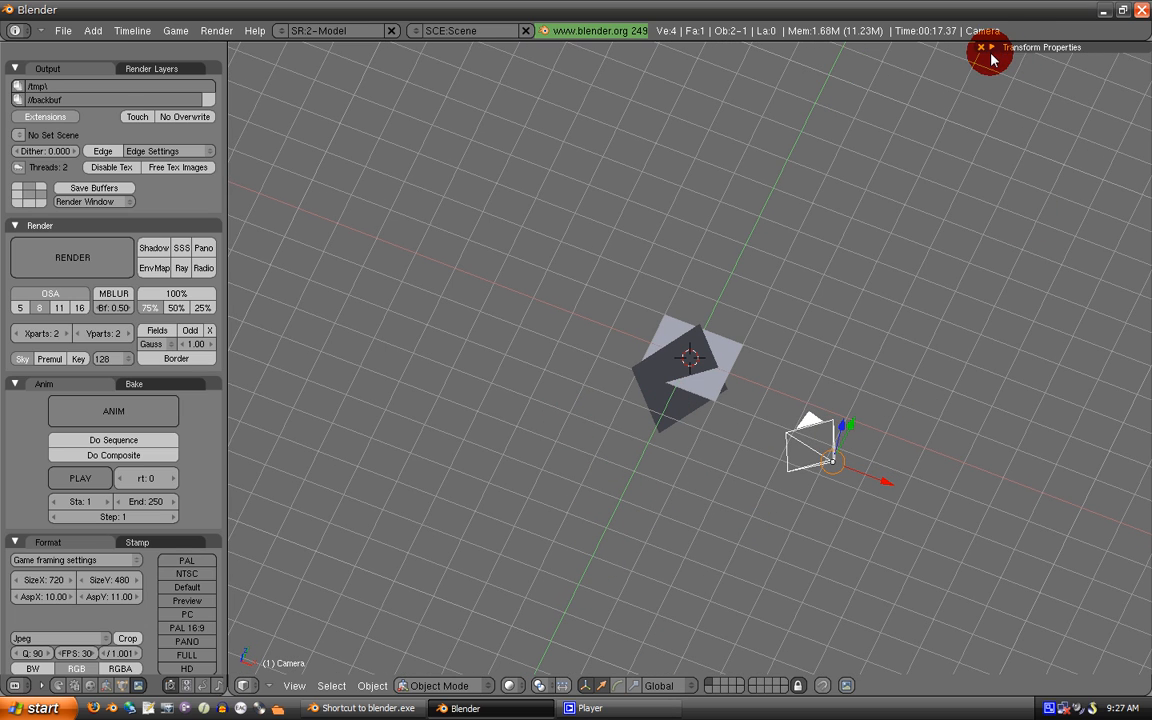
left_click(988, 48)
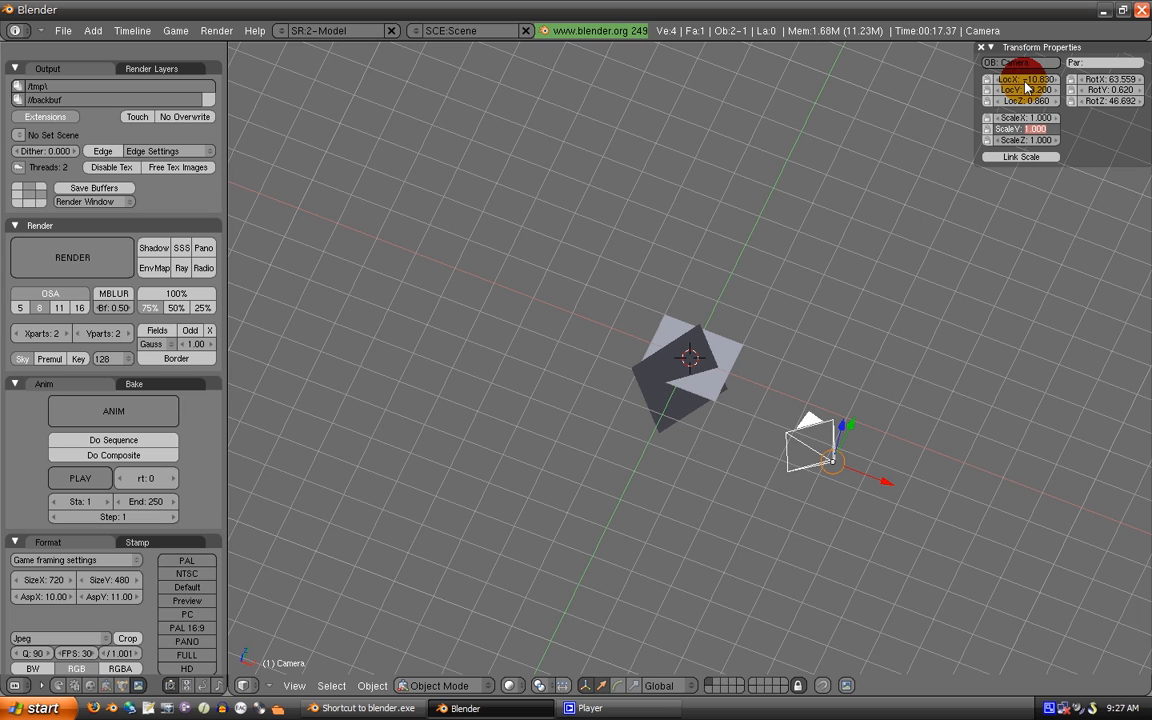
left_click(1108, 80)
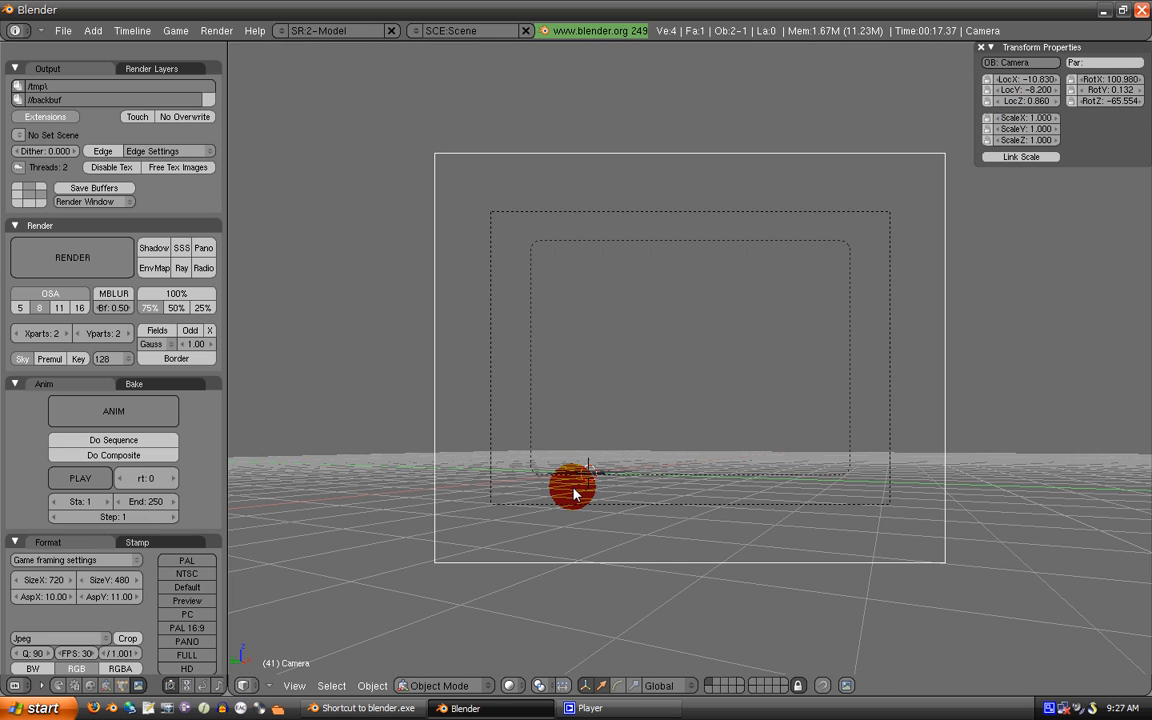
Bake the particle simulation and test-render the drifting grey smoke plume
left_click_drag(572, 488, 526, 276)
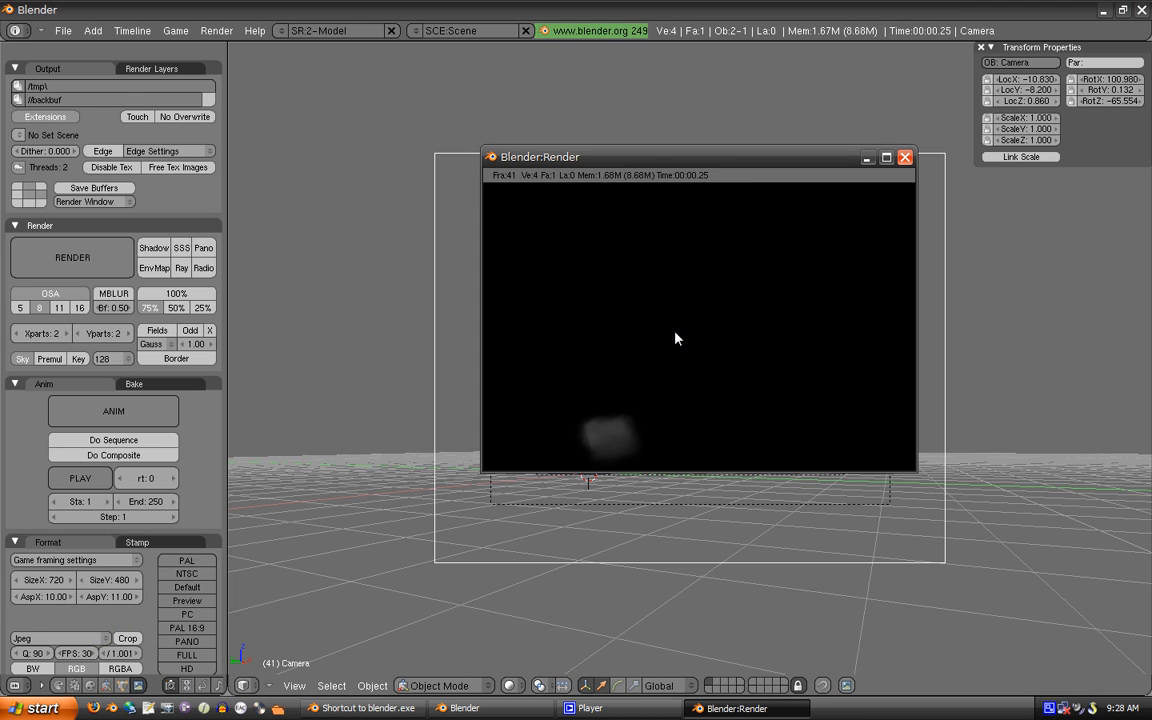
left_click(904, 156)
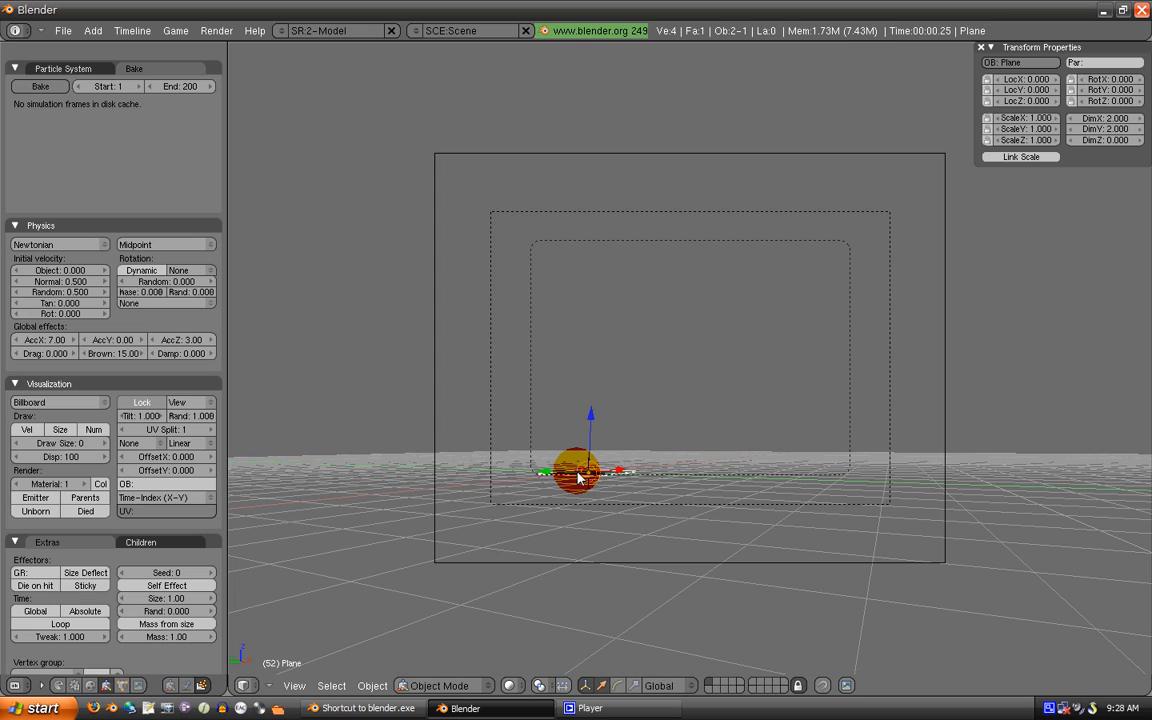
left_click(40, 86)
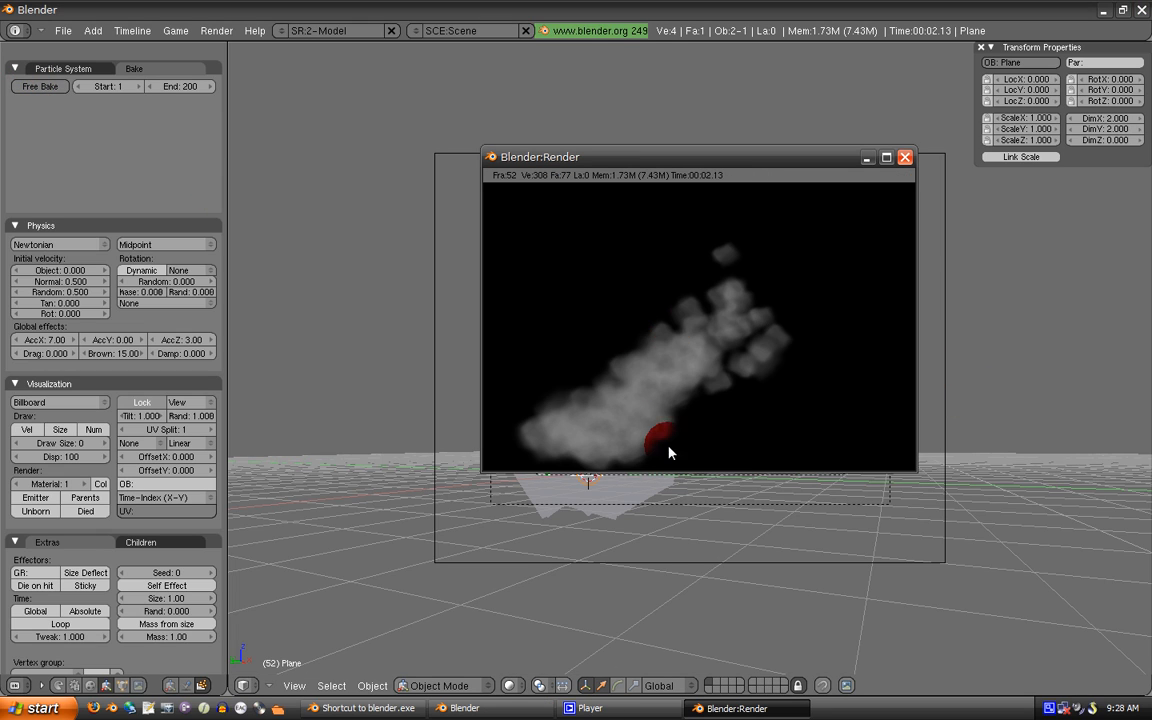
left_click(904, 156)
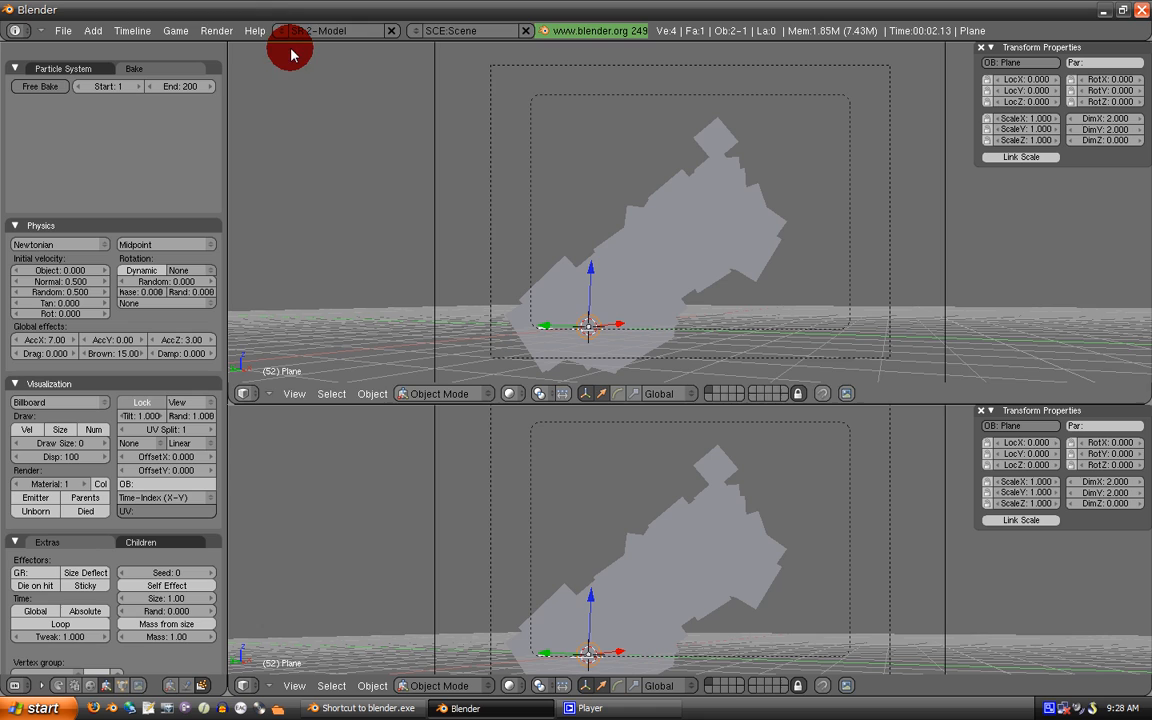
In the Animation layout, add a new Particles IPO block and key its Size and BBTilt curves
left_click(330, 30)
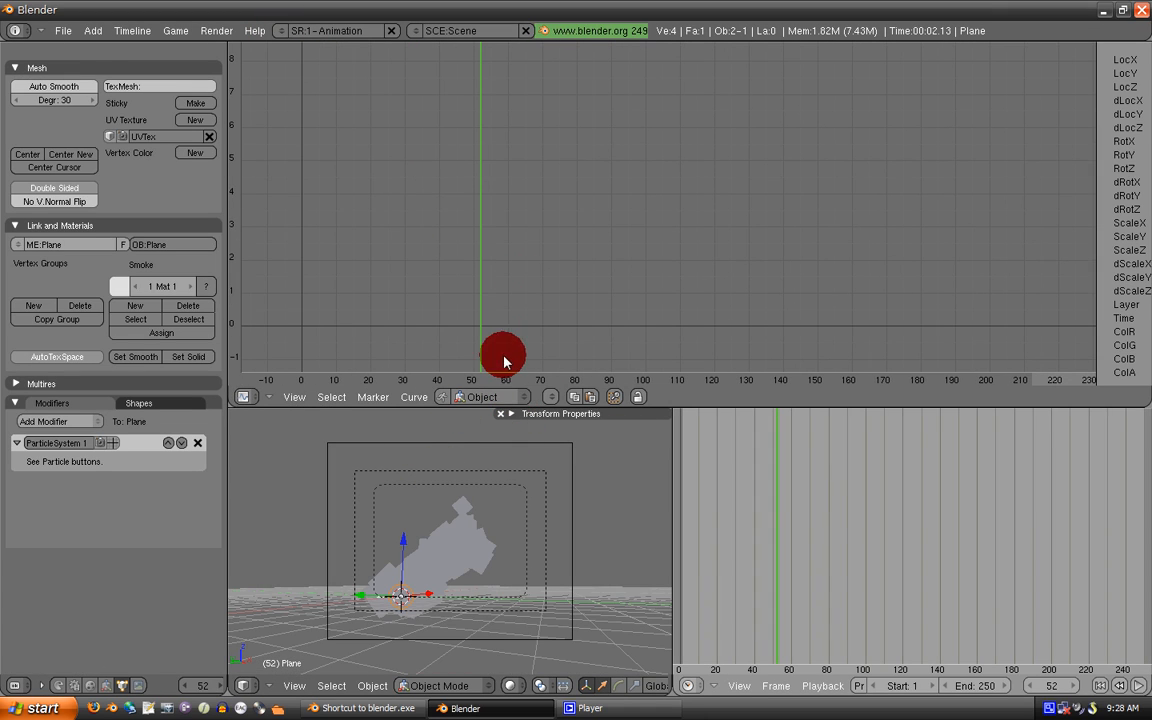
left_click(480, 396)
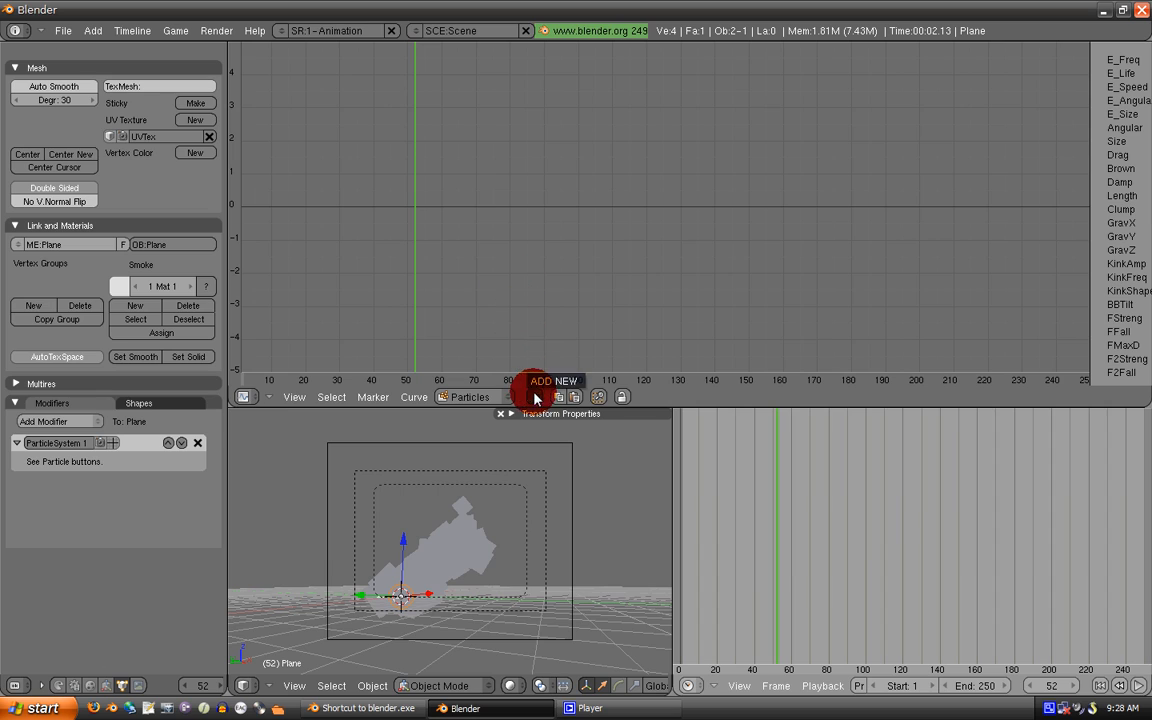
left_click(552, 380)
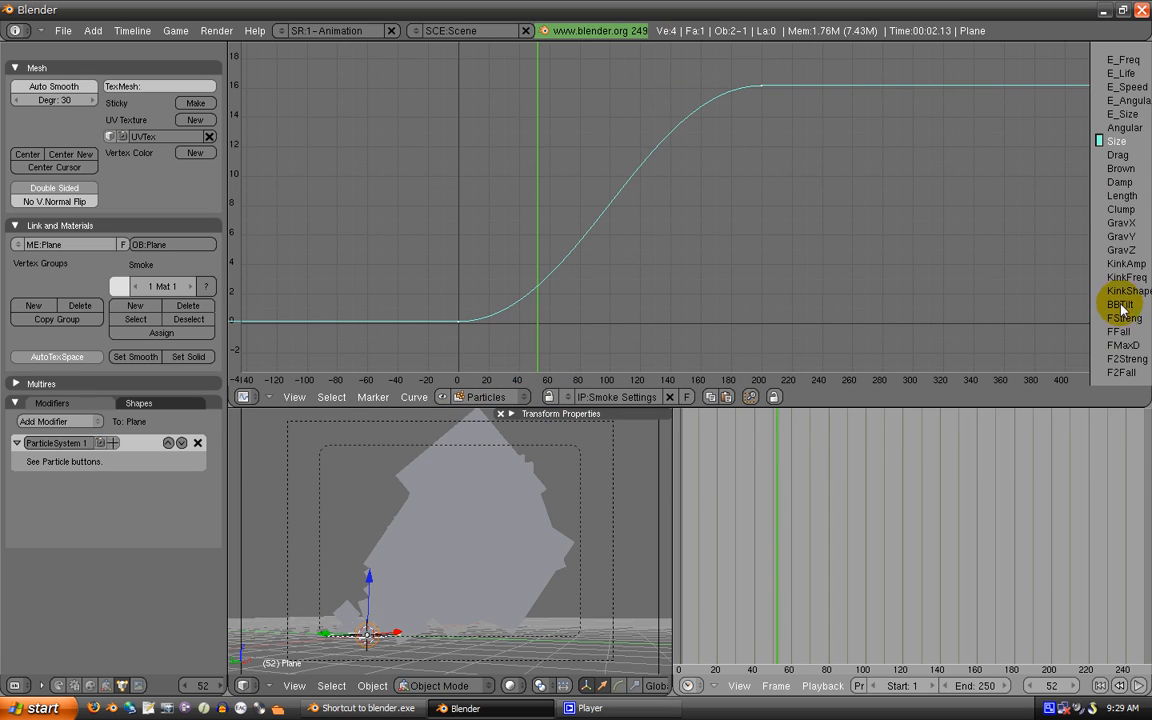
left_click(1120, 304)
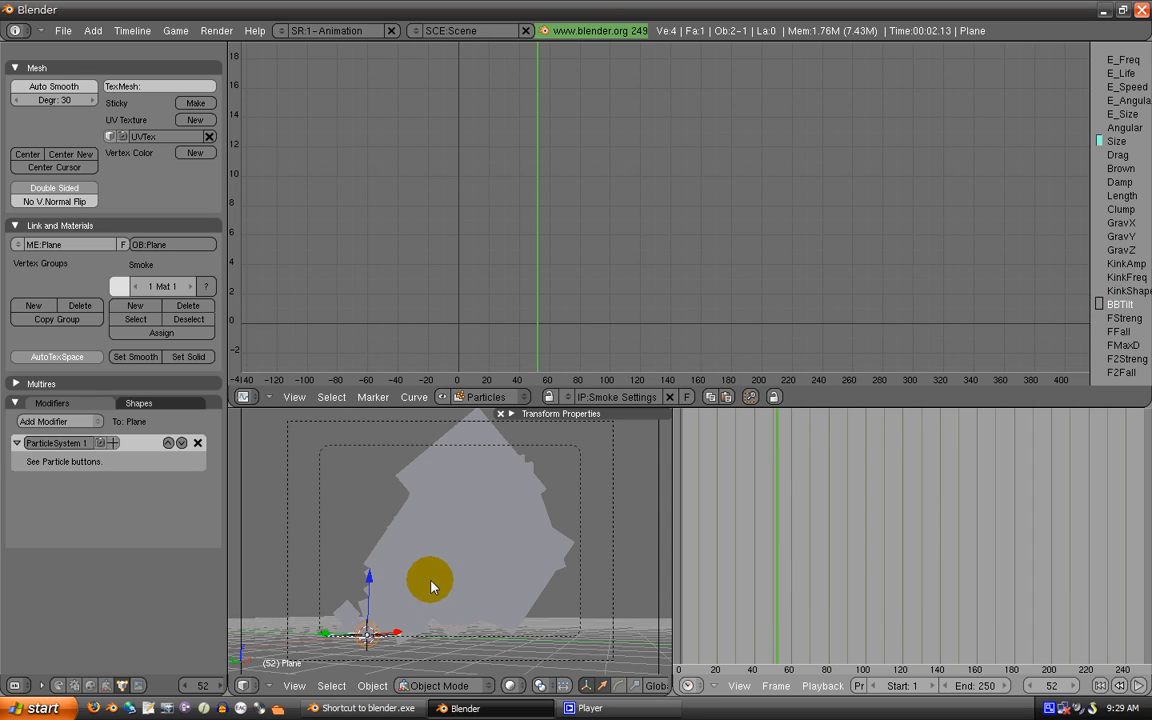
mouse_move(422, 338)
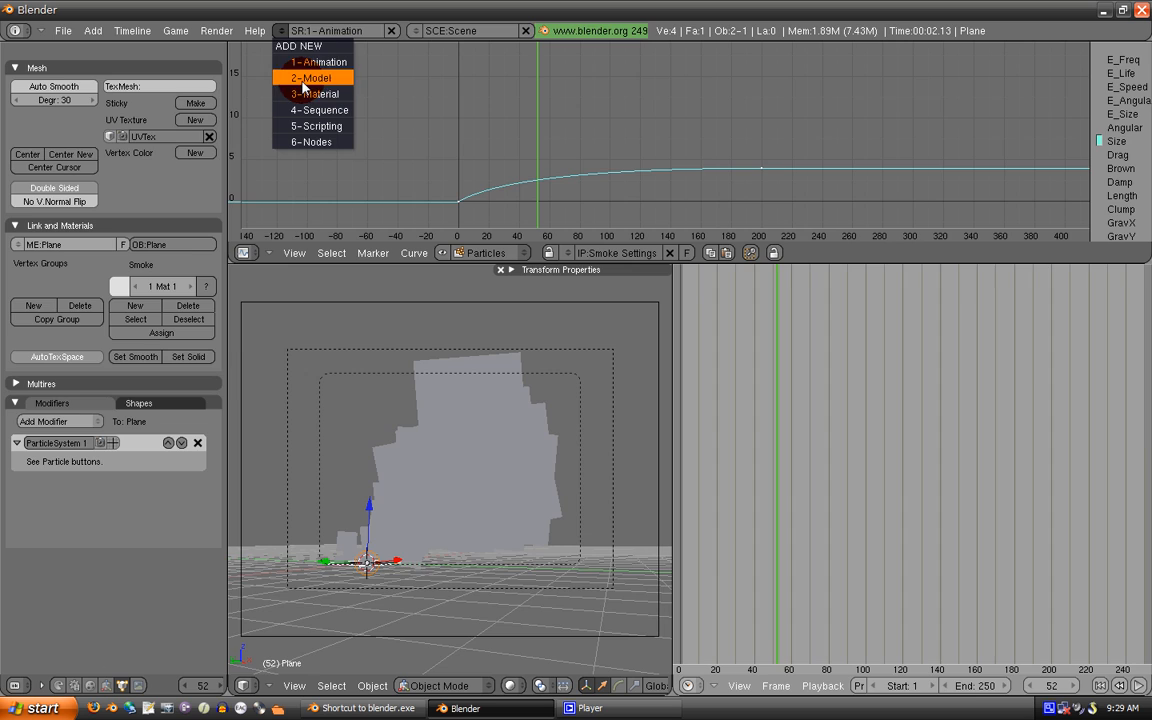
Return to the 2-Model screen, join the split viewports and render the denser smoke cloud
left_click(312, 76)
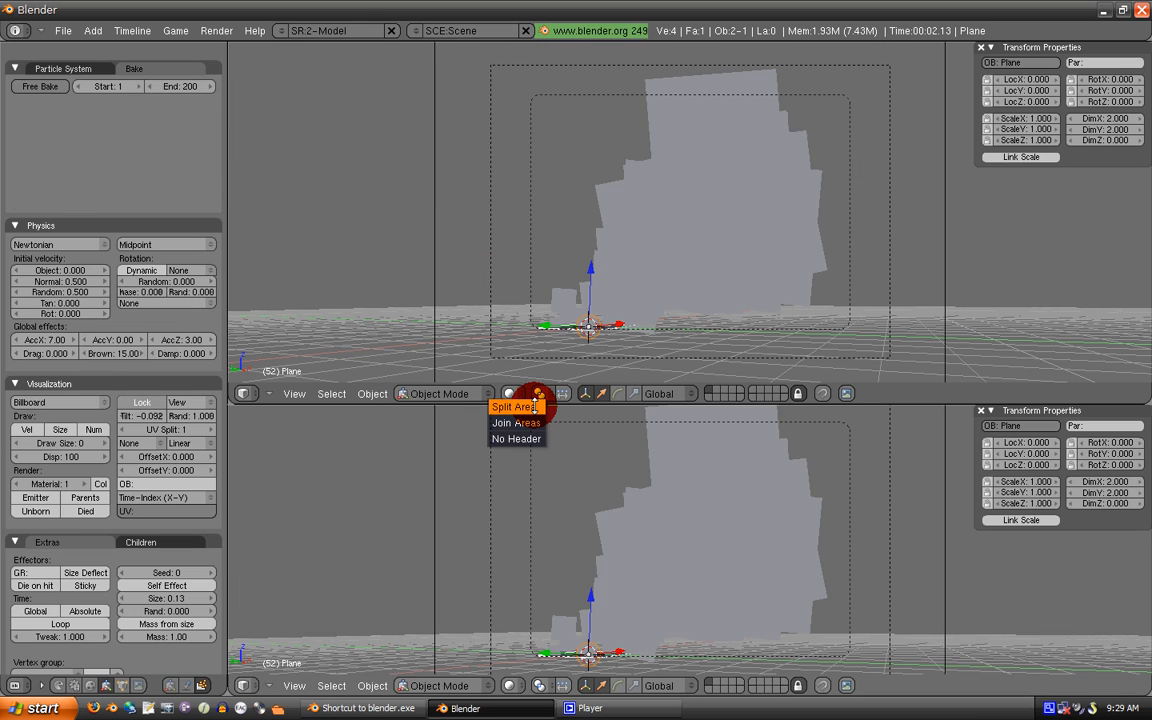
left_click(516, 422)
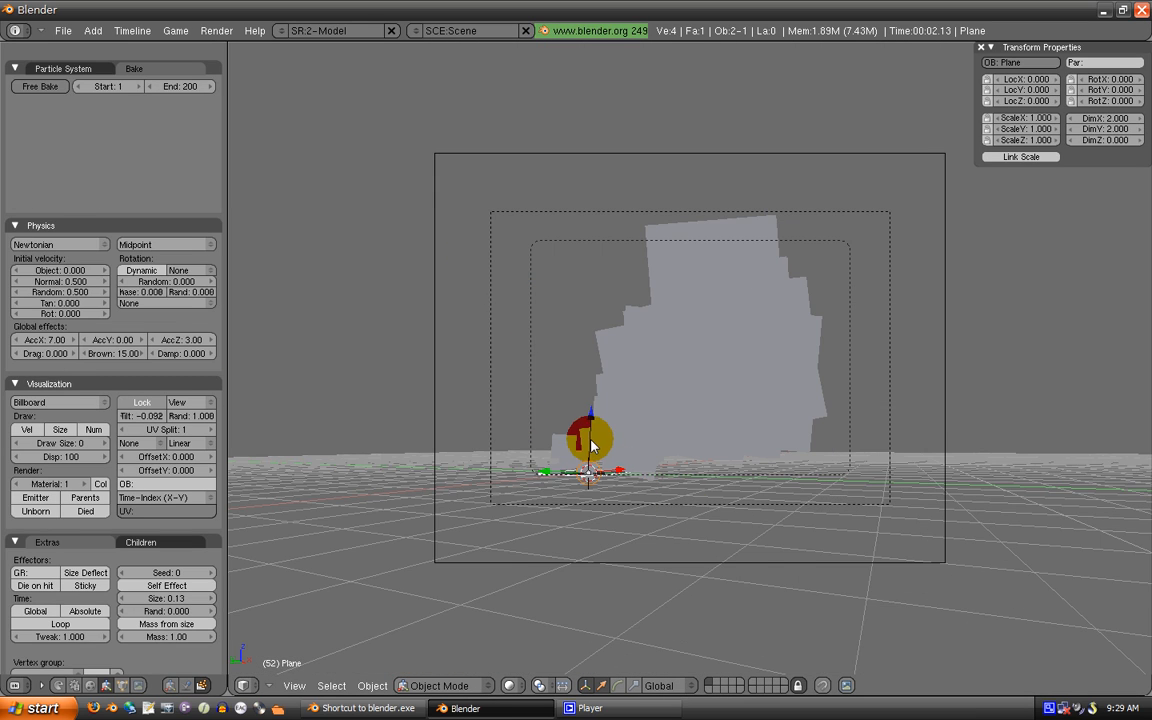
left_click(216, 30)
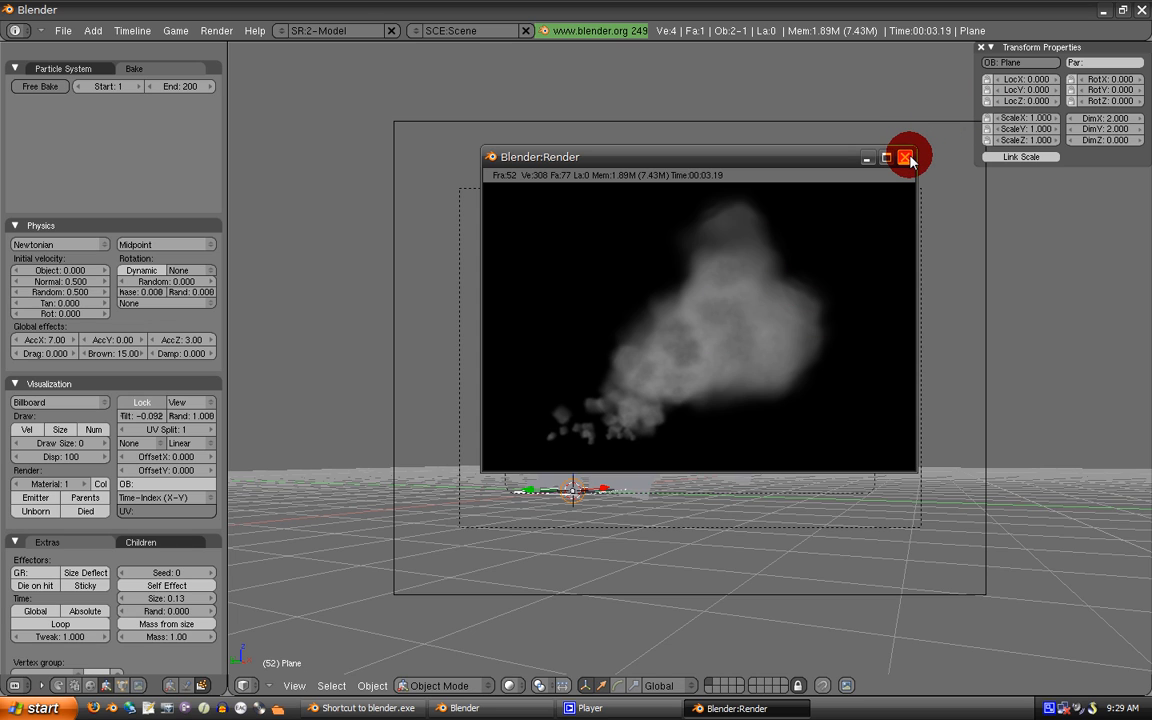
left_click(904, 156)
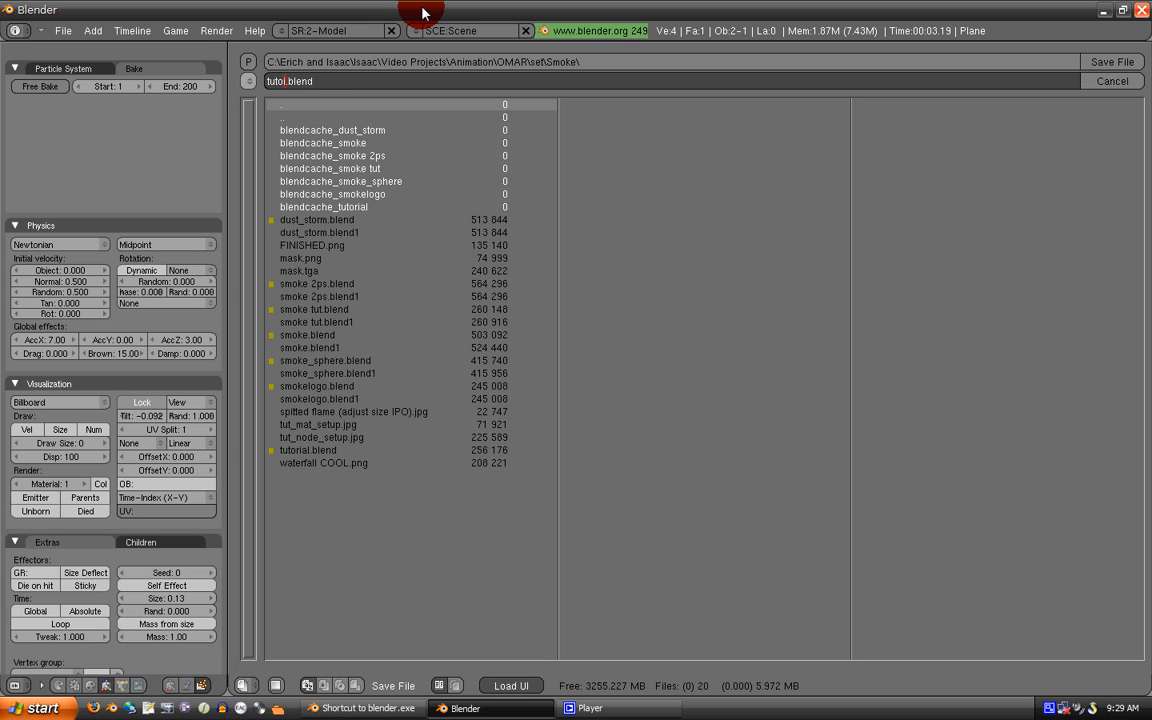
Save the scene as tutorial.blend in the Smoke project folder
left_click(308, 448)
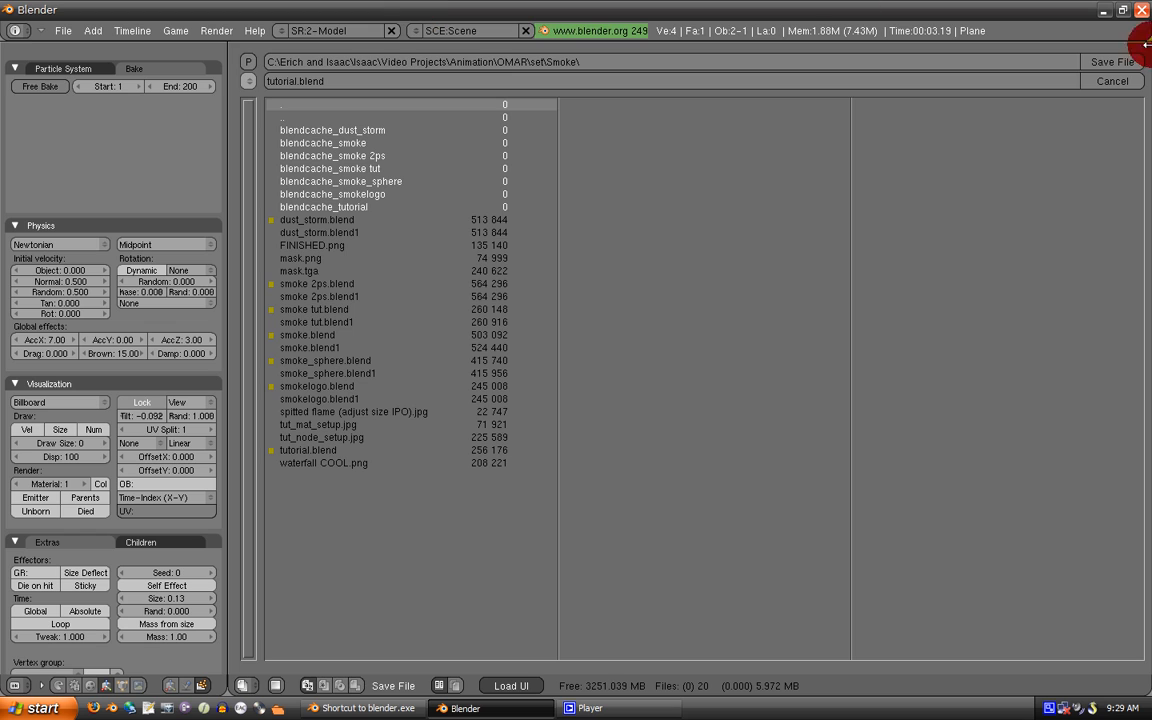